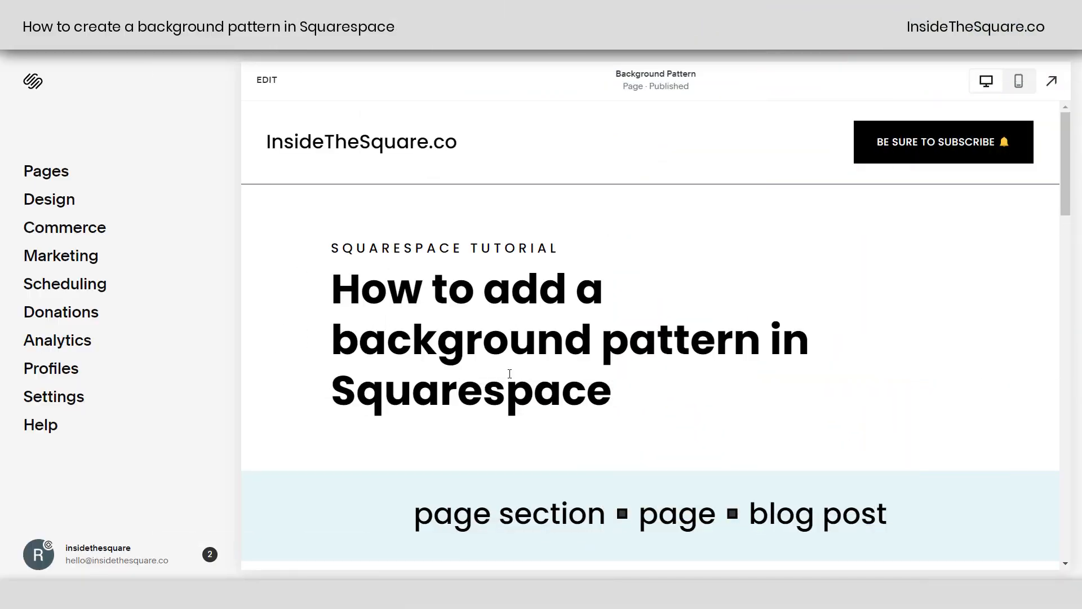
Review the tutorial's steps for the blog post pattern, highlighting the code and adjust-the-code items
scroll("down", 3)
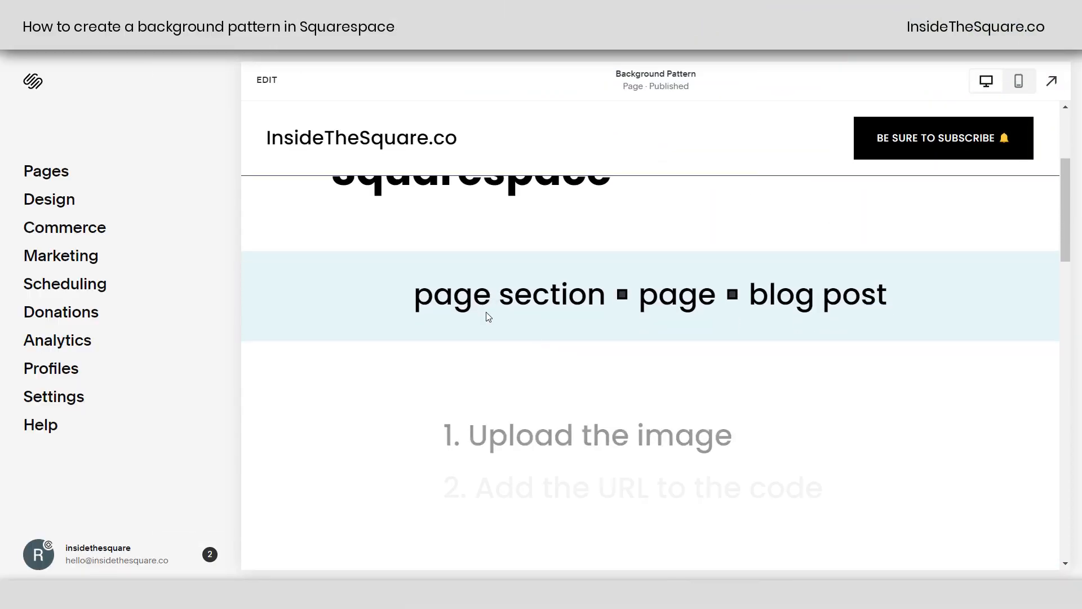
double_click(509, 293)
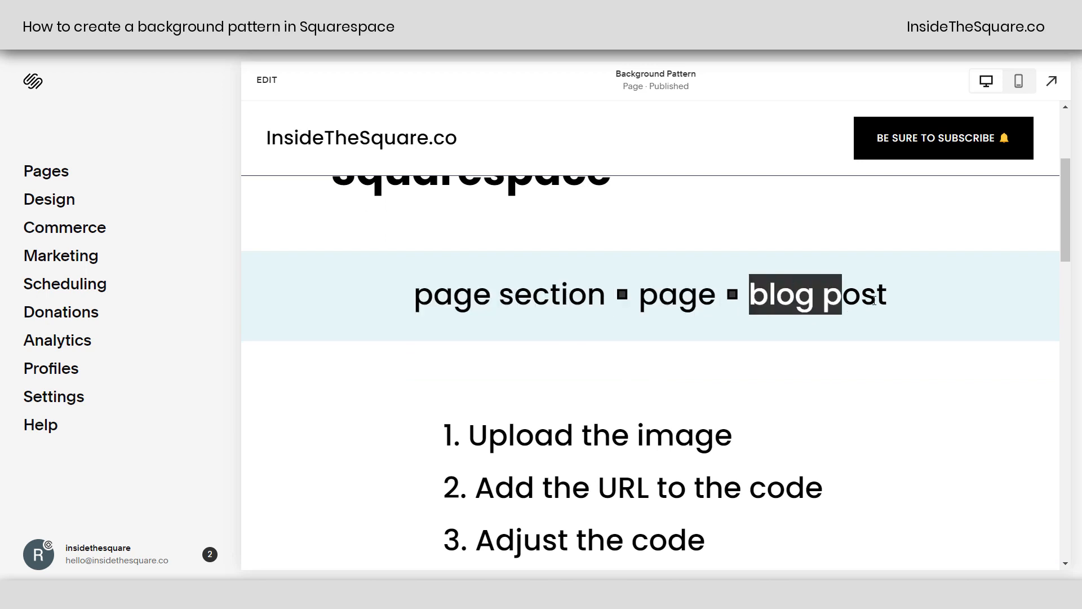
scroll("down", 3)
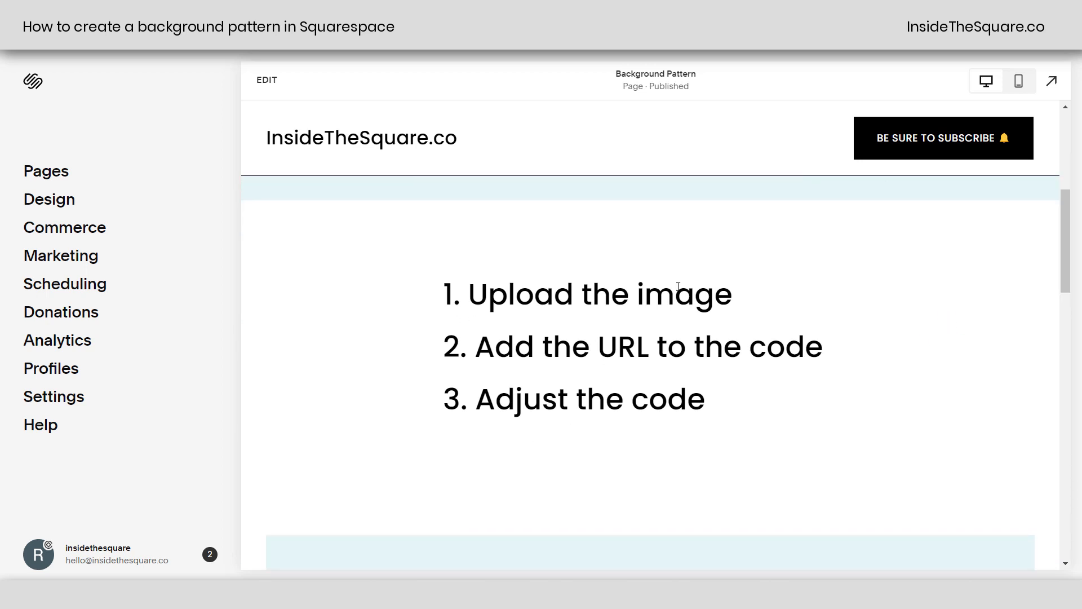
mouse_move(737, 302)
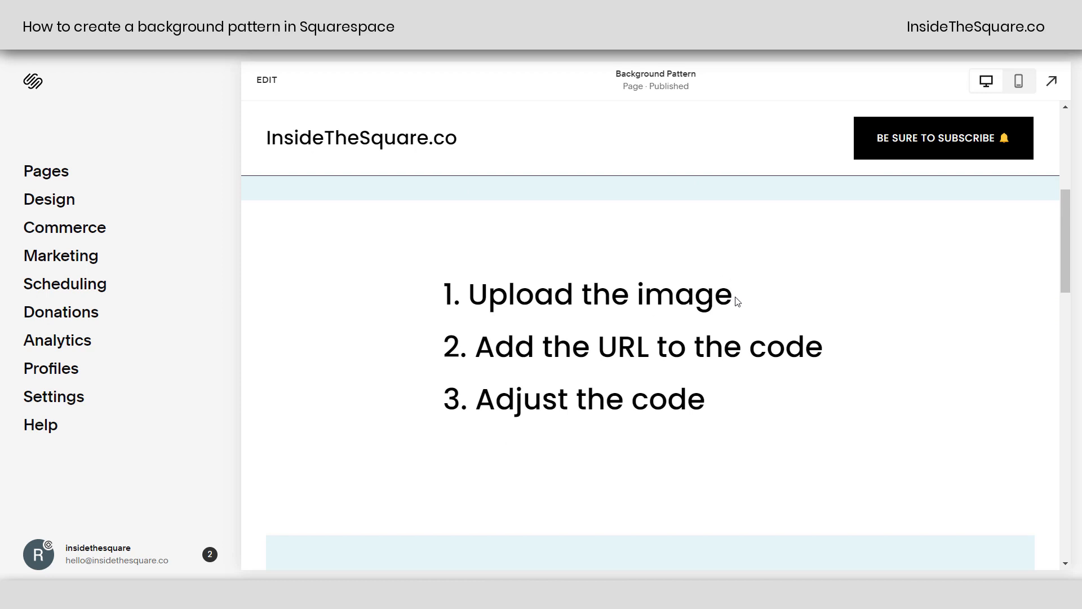
mouse_move(633, 334)
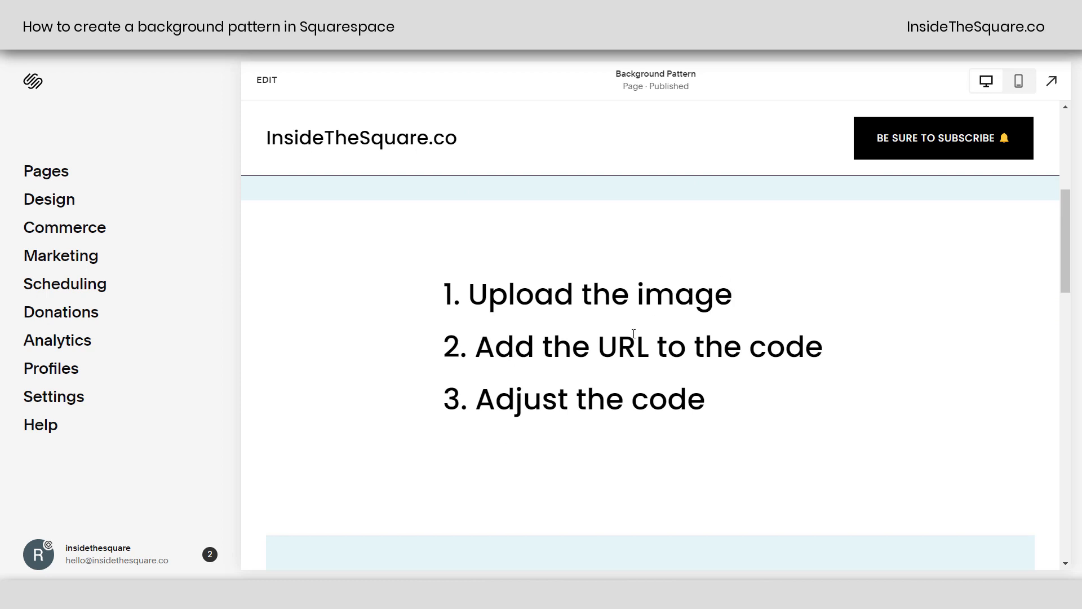
double_click(780, 347)
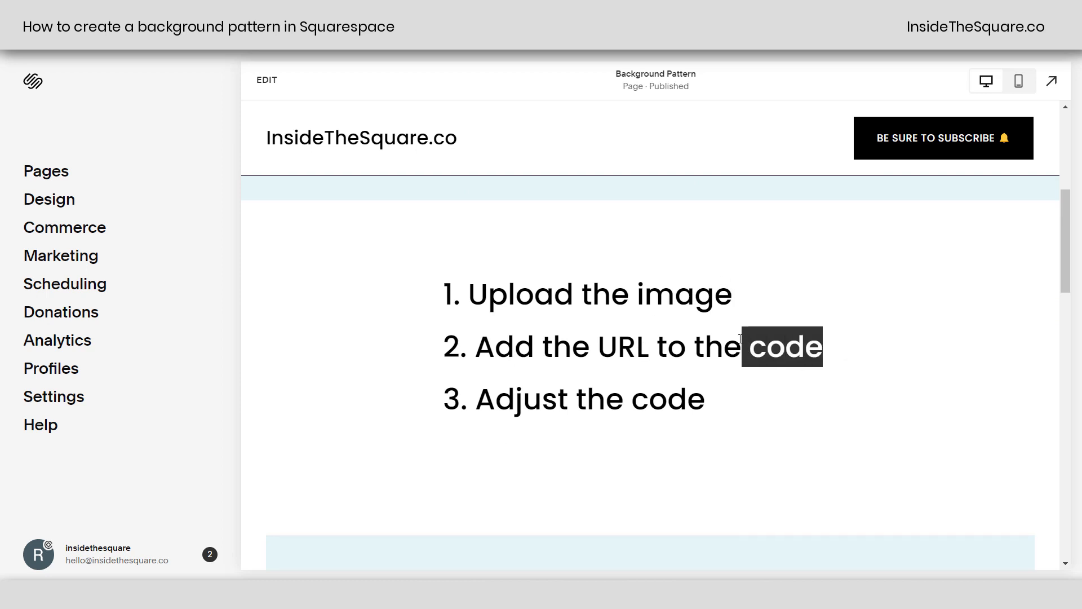
double_click(588, 399)
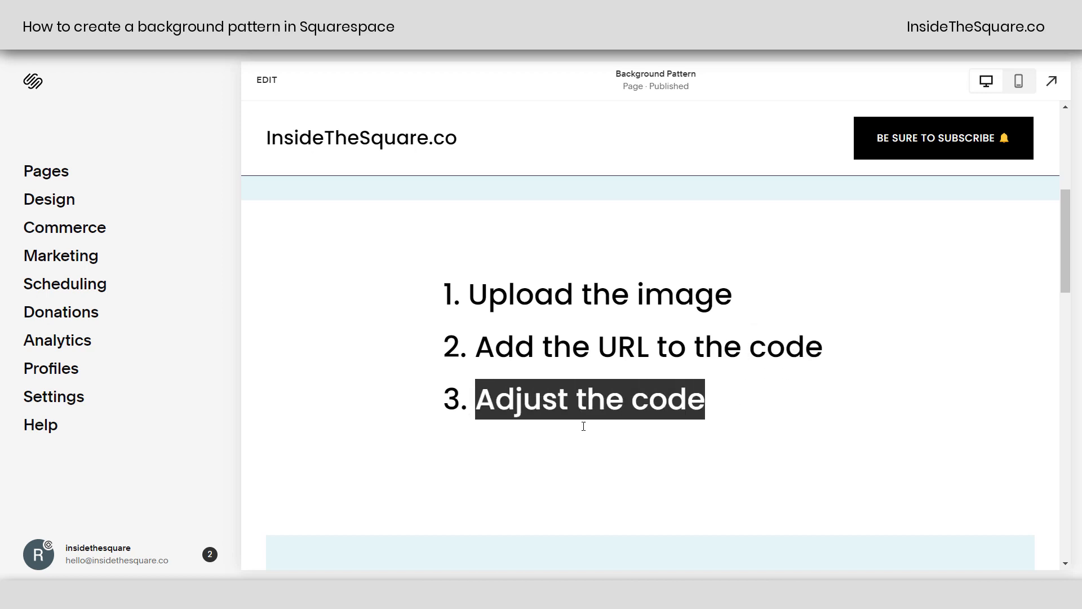
left_click(882, 415)
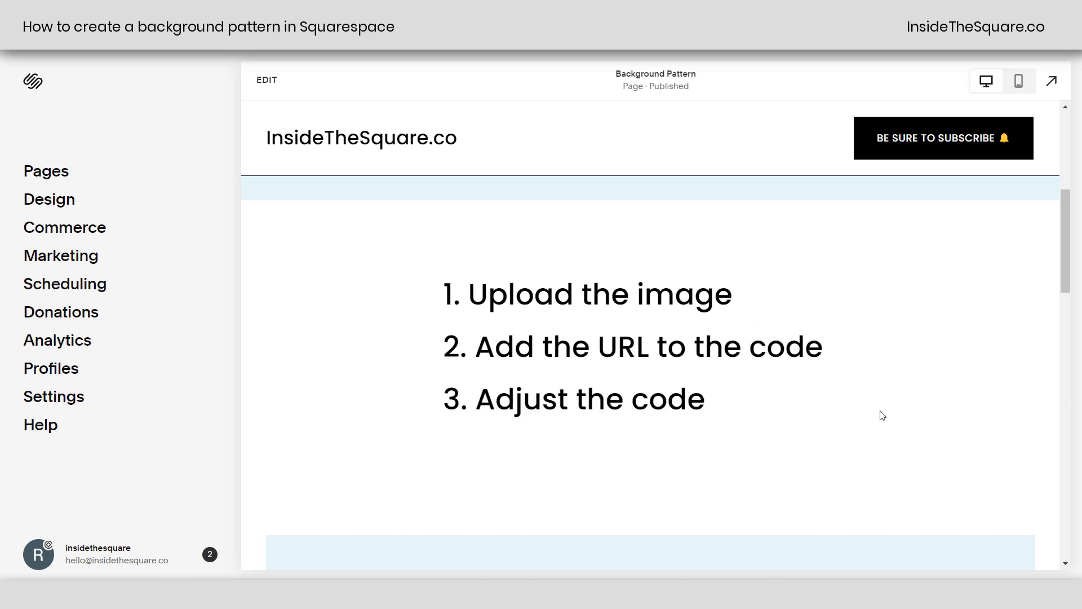
scroll("down", 3)
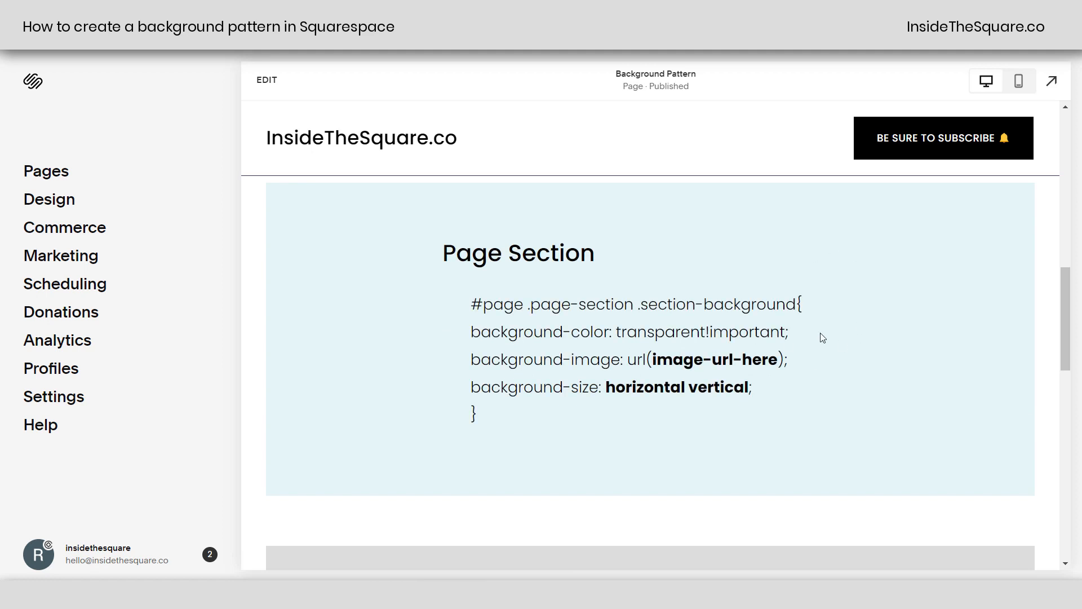
mouse_move(128, 218)
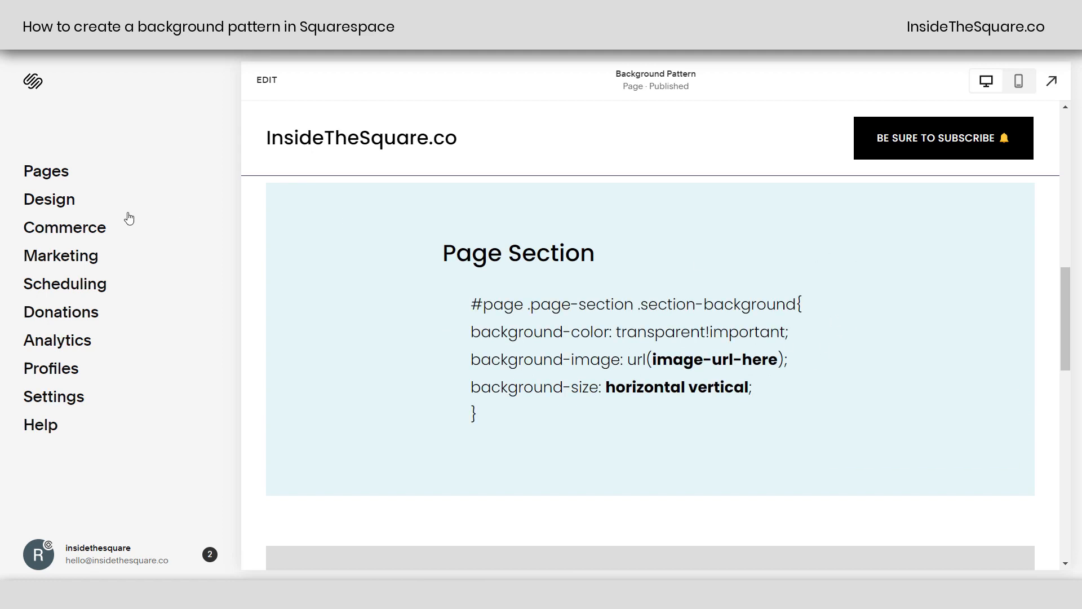
Go to Design > Custom CSS and upload squarespace logo.png to the custom files
left_click(48, 198)
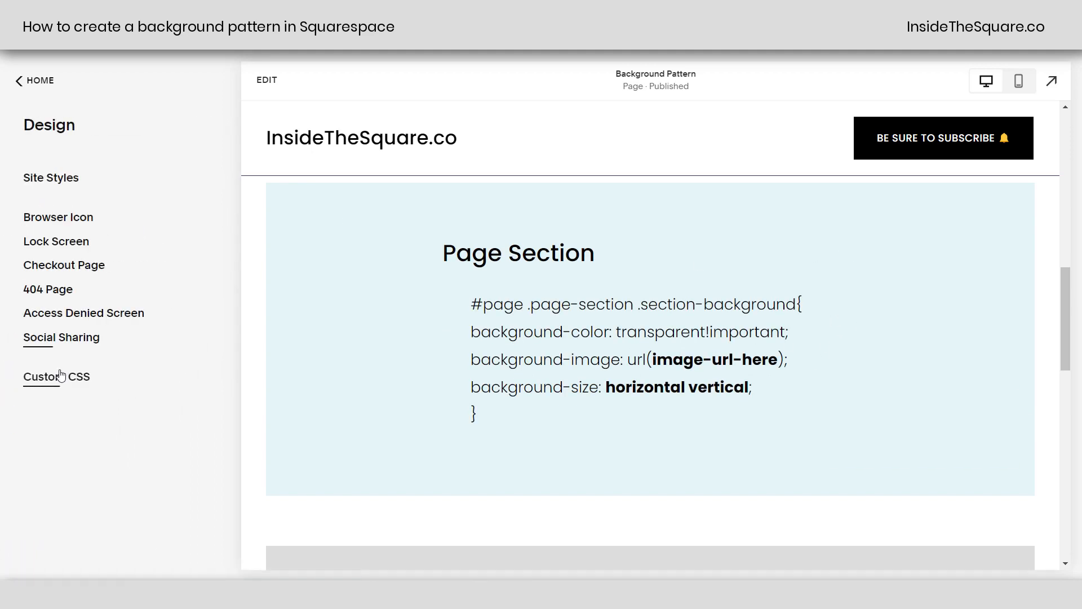
left_click(56, 377)
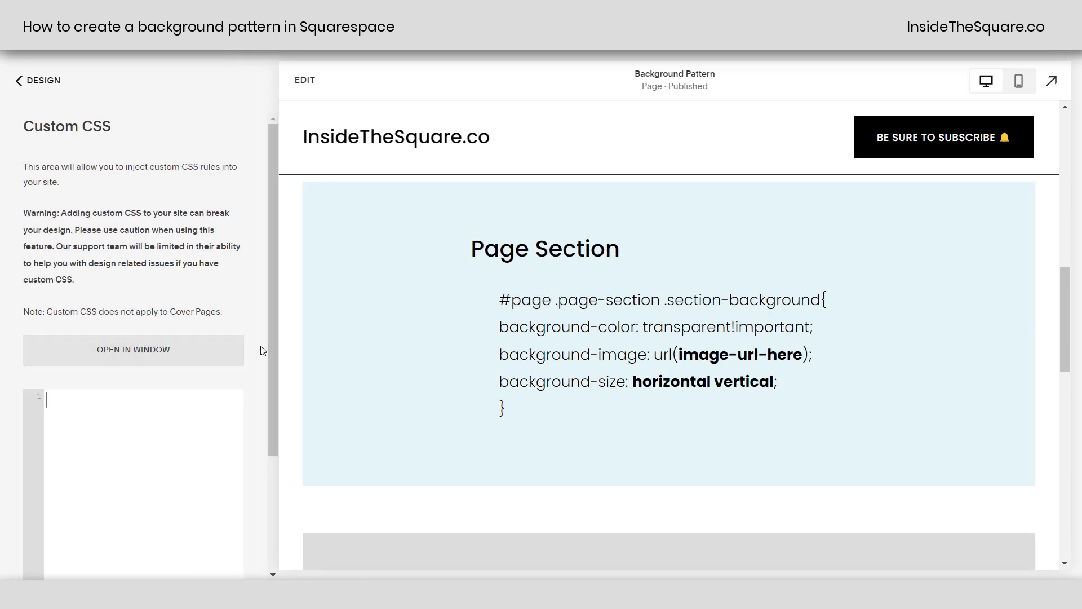
scroll("down", 3)
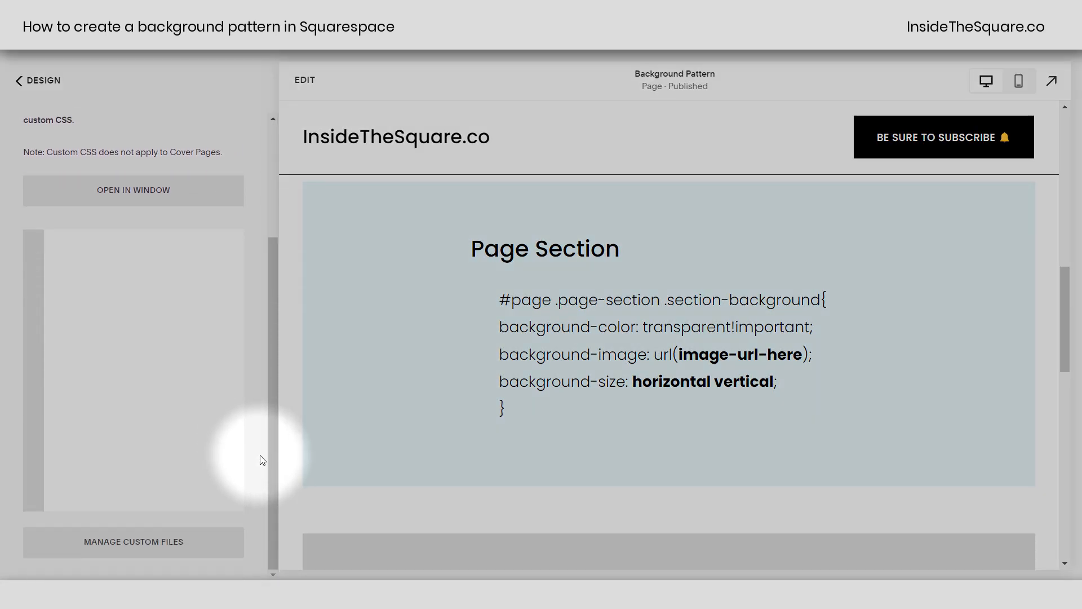
mouse_move(109, 549)
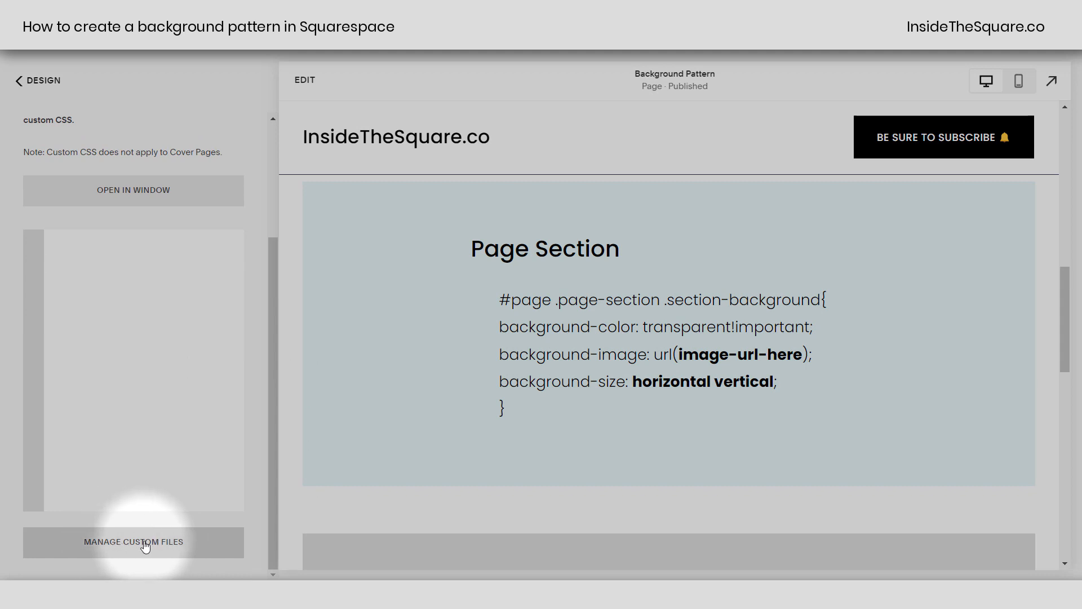
left_click(133, 541)
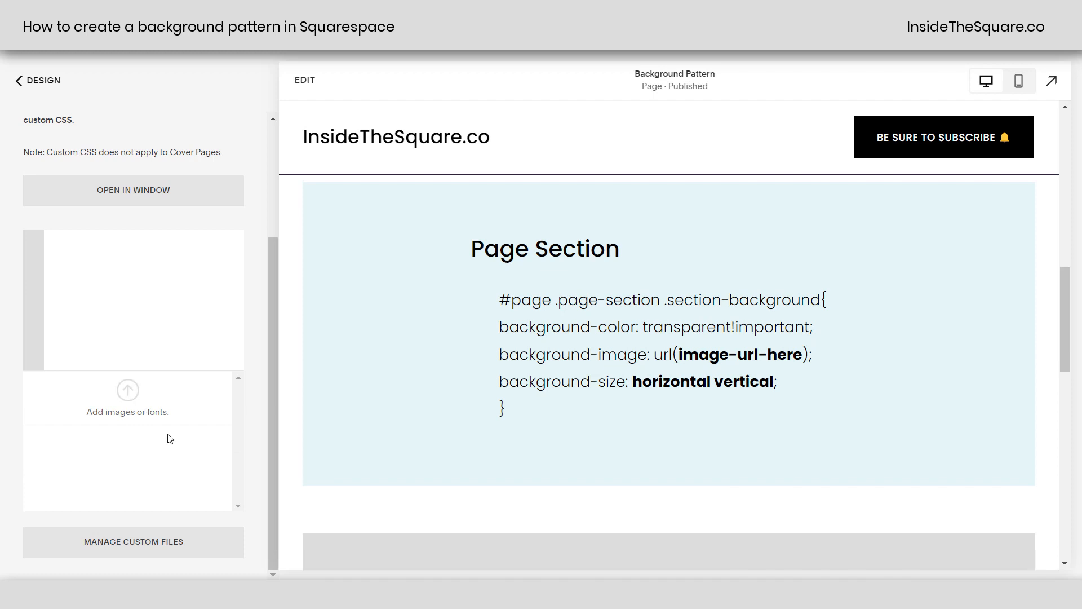
mouse_move(206, 463)
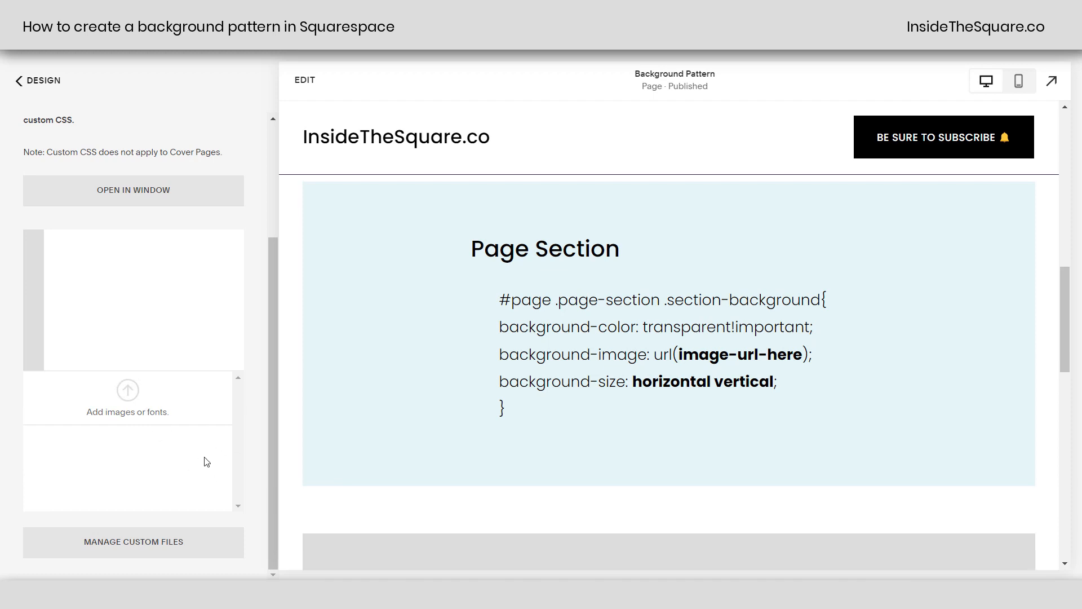
mouse_move(207, 461)
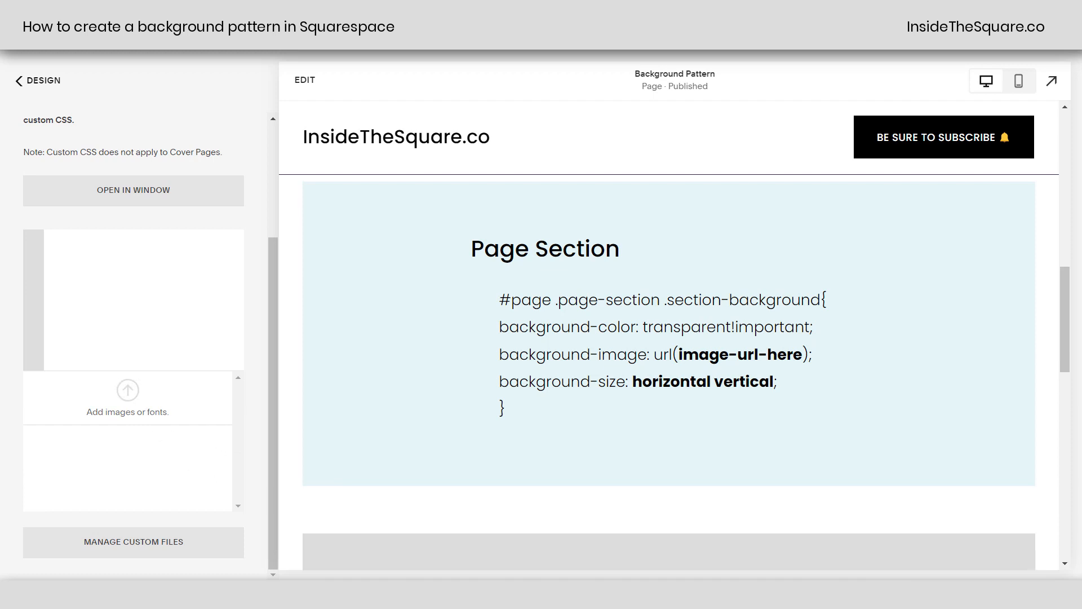
left_click(127, 397)
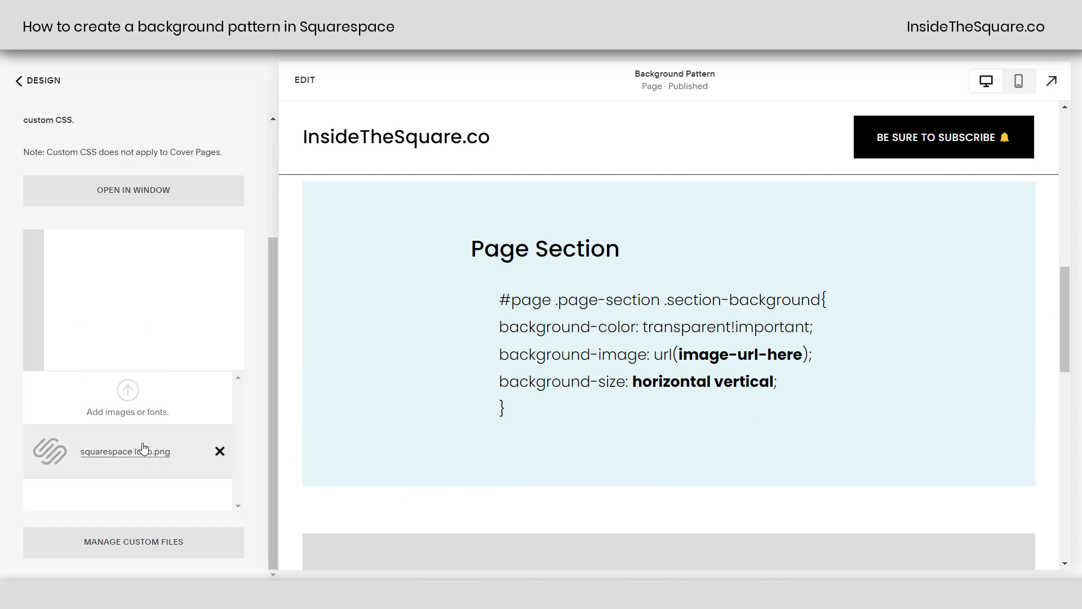
mouse_move(140, 356)
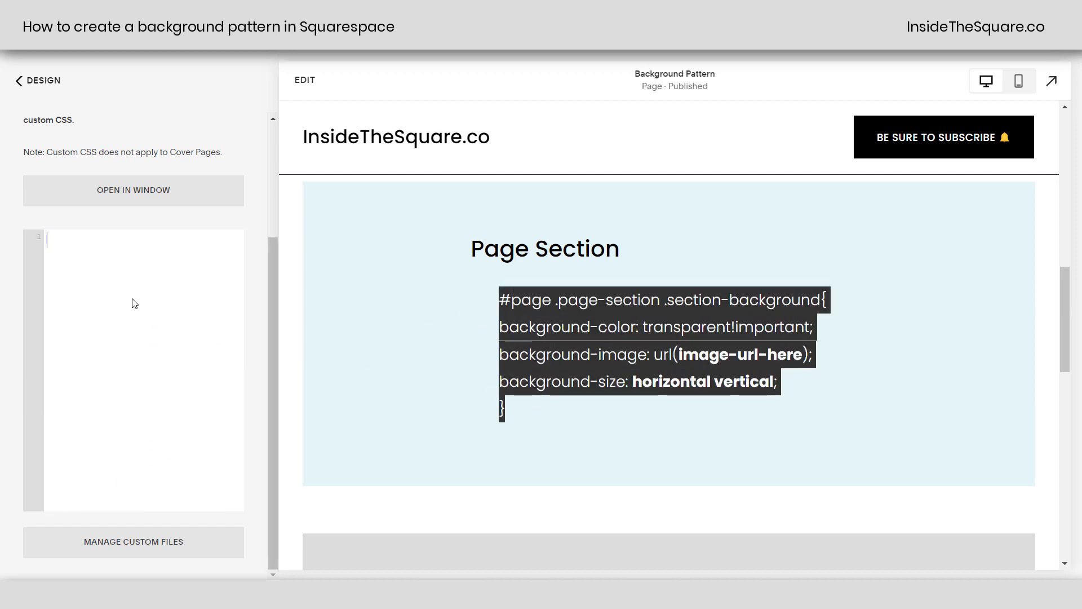
Paste the page-section background rule and insert the uploaded logo's URL for image-url-here
left_click(143, 303)
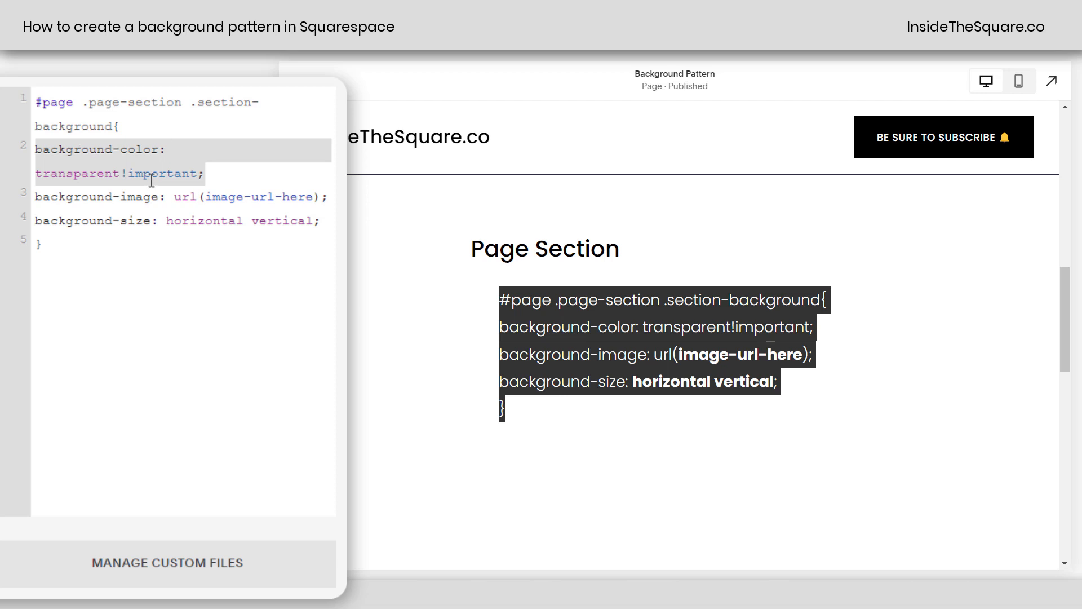
mouse_move(117, 123)
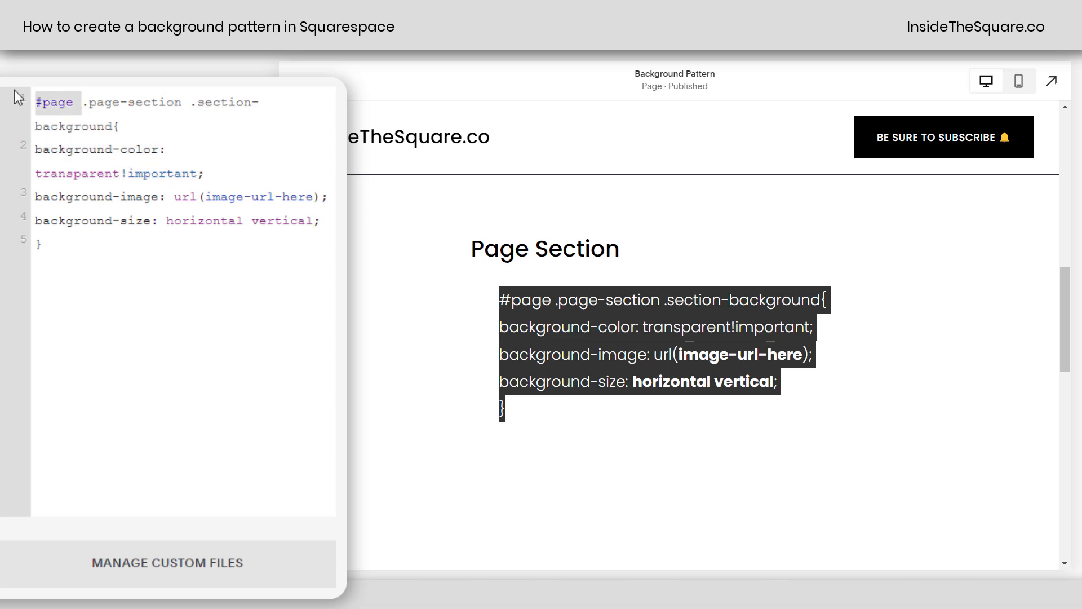
left_click(184, 128)
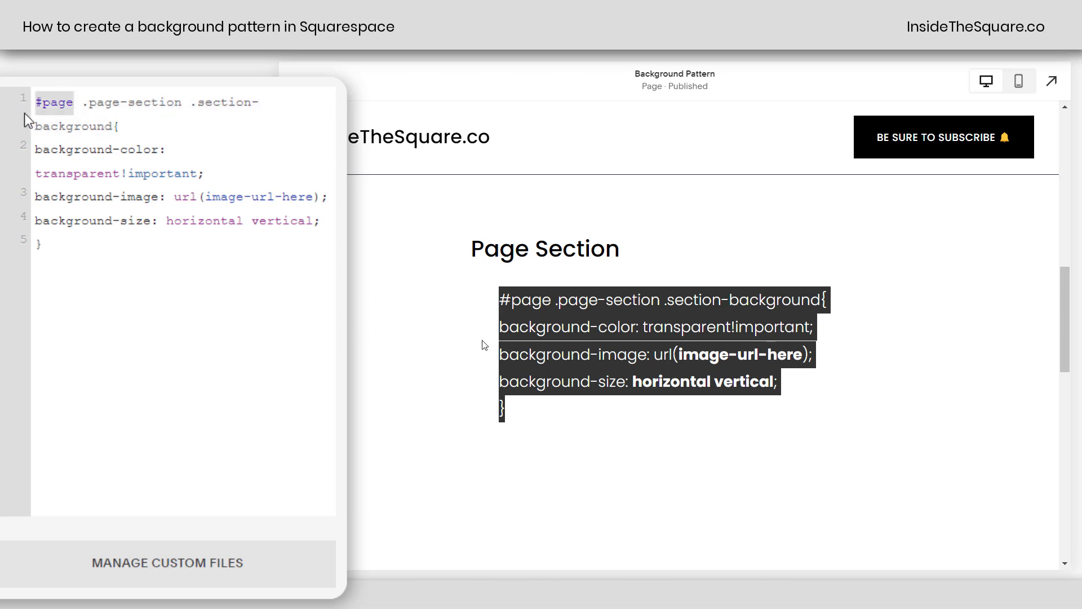
scroll("down", 3)
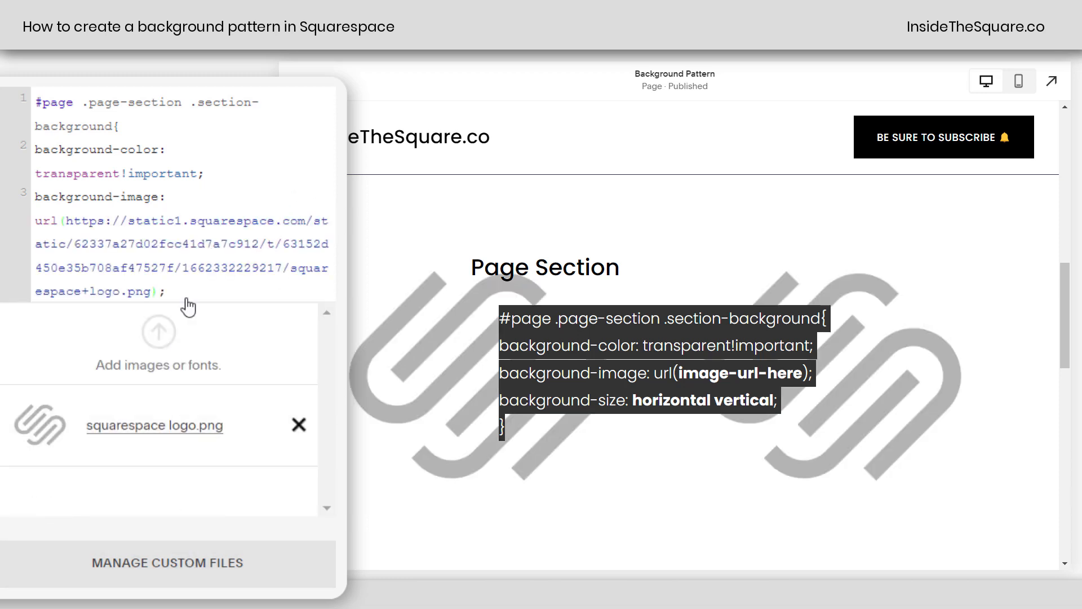
mouse_move(213, 224)
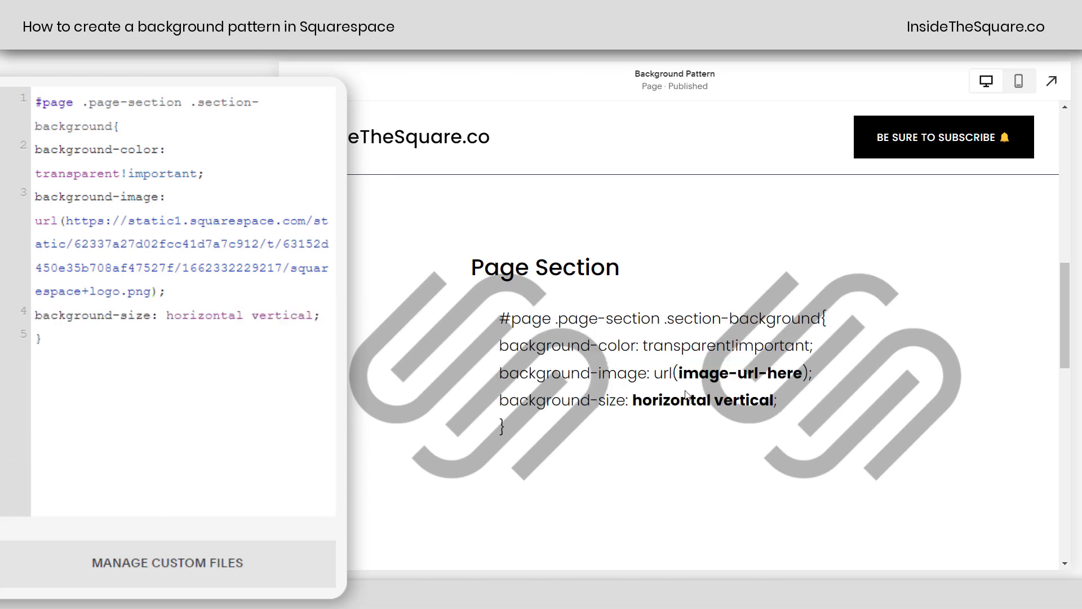
mouse_move(174, 312)
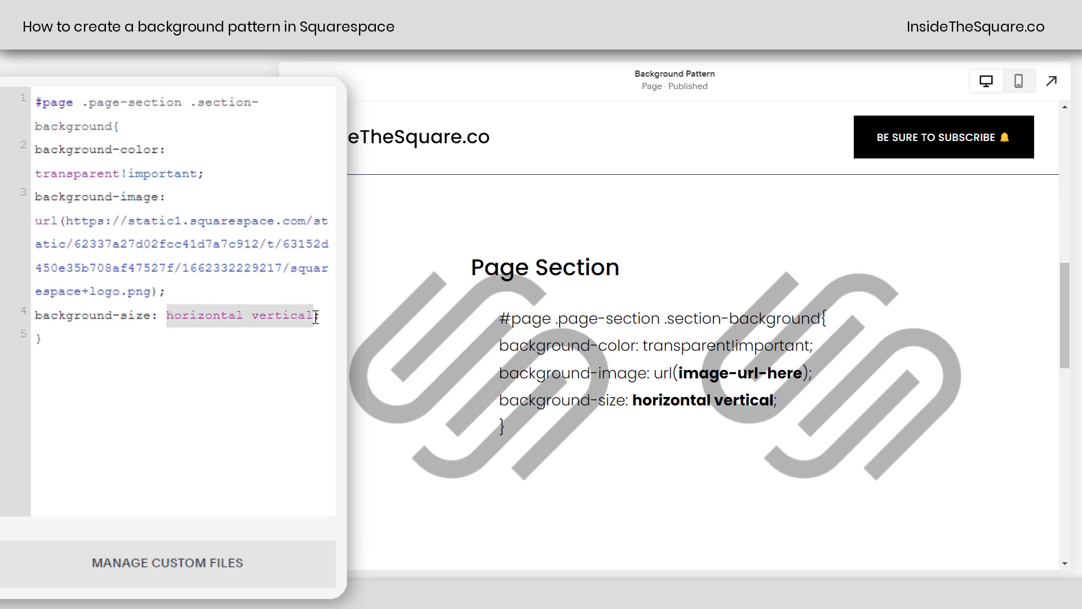
mouse_move(257, 338)
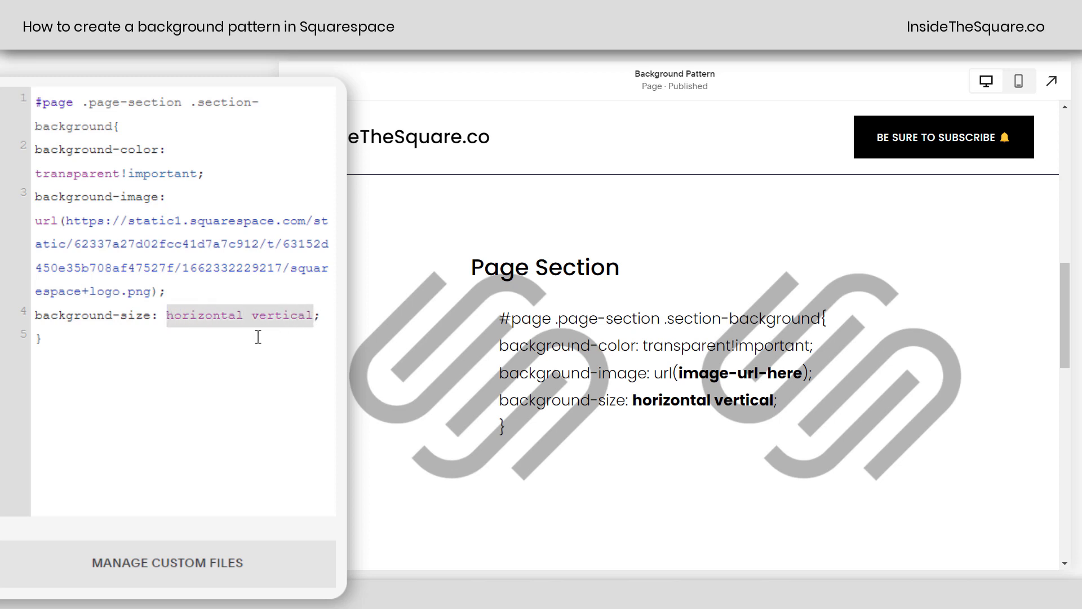
Set background-size to 50px and check the tiled logo pattern in mobile preview
type("5;")
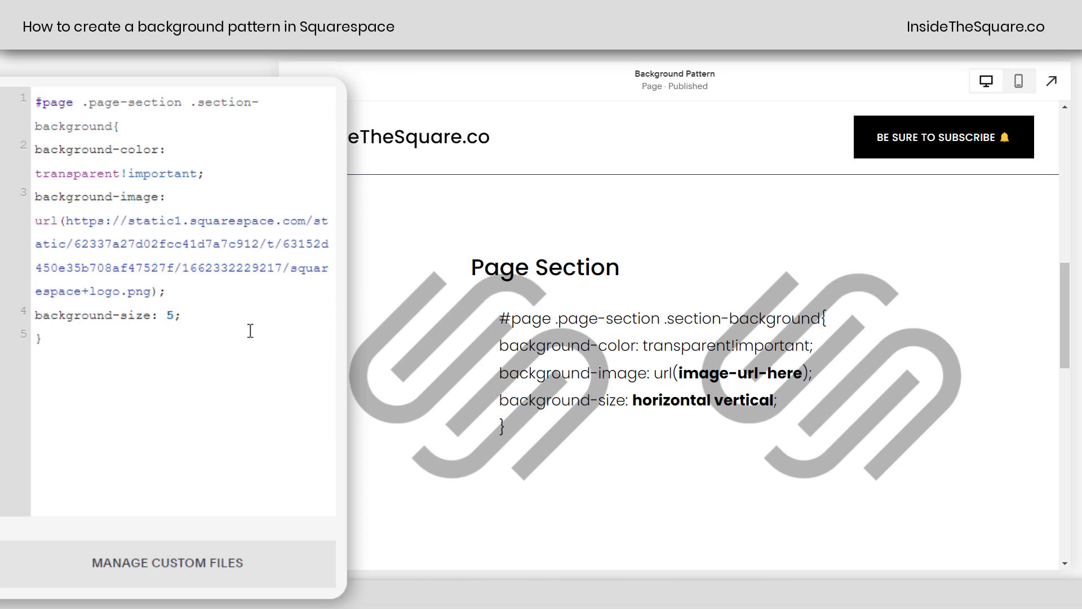
type("0px")
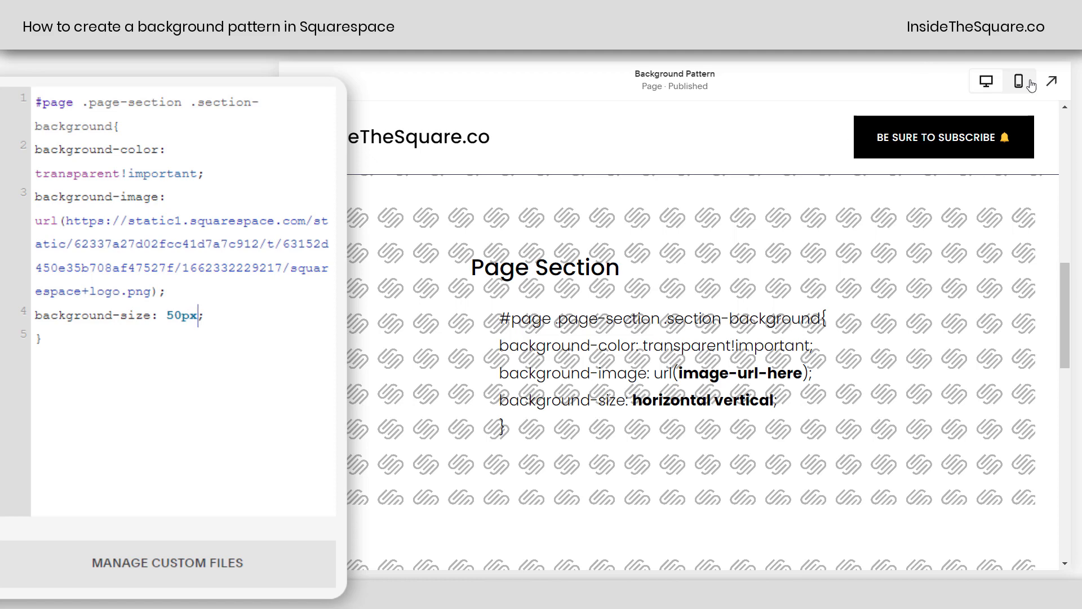
left_click(1020, 82)
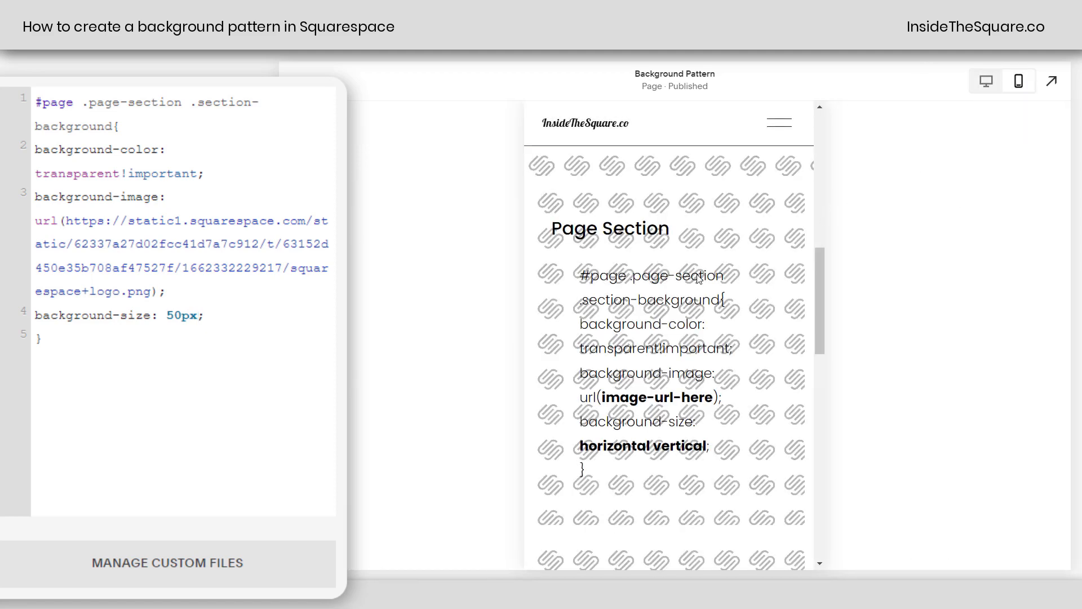
scroll("down", 3)
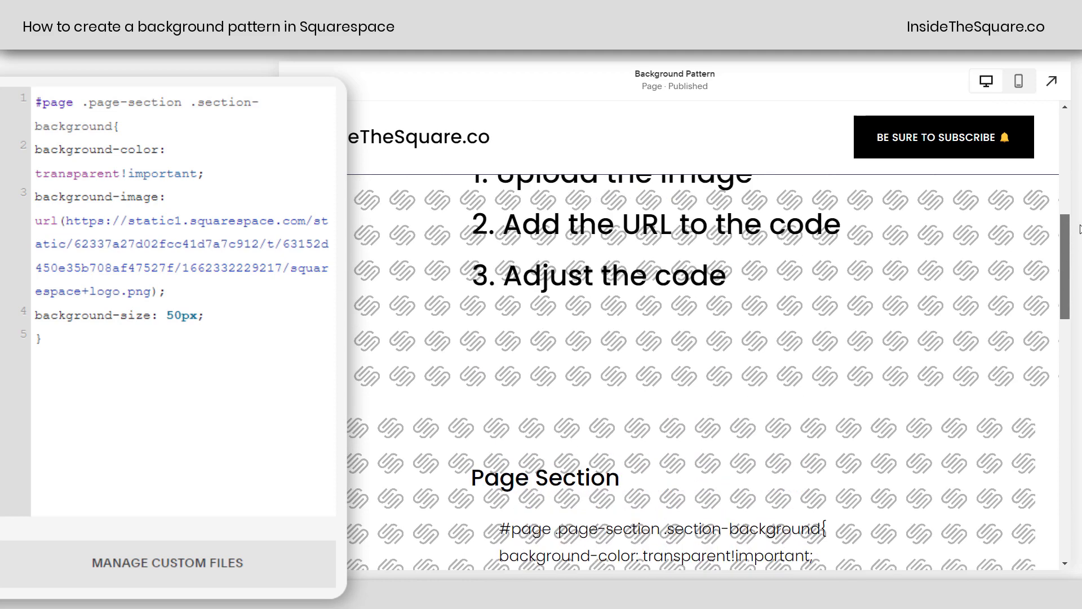
Replace #page .page-section with section[data-section-id="6315294bd60bcd49a72e05e5"] to target one section
scroll("up", 3)
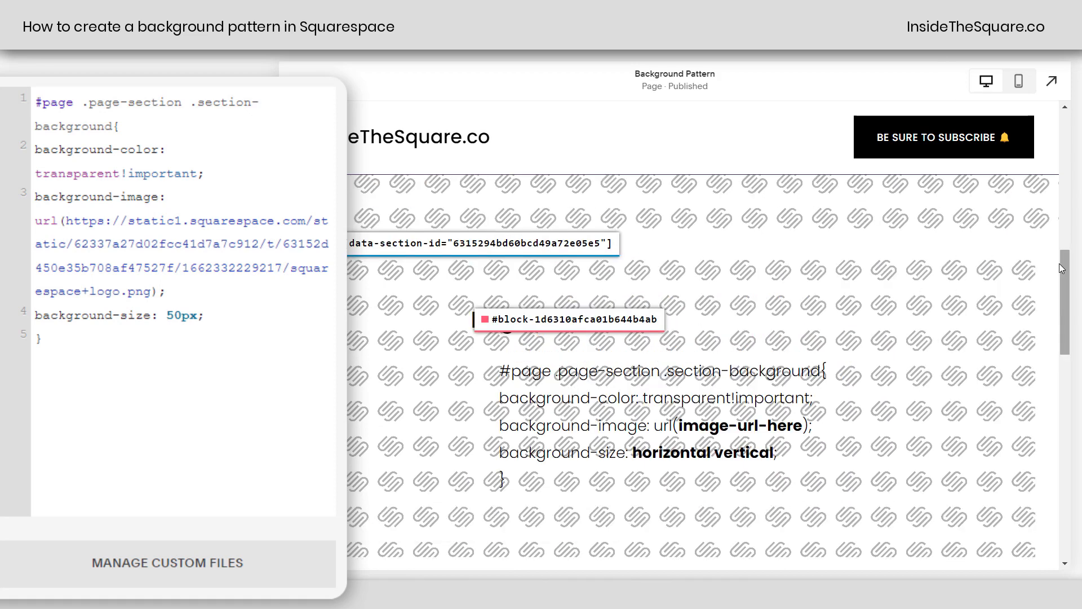
mouse_move(583, 250)
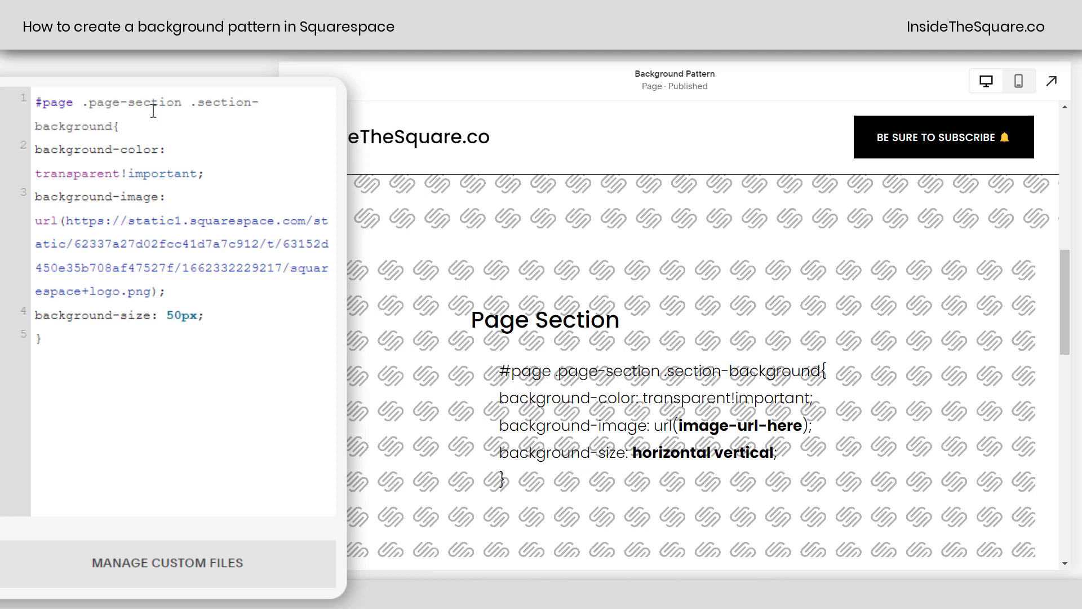
mouse_move(188, 107)
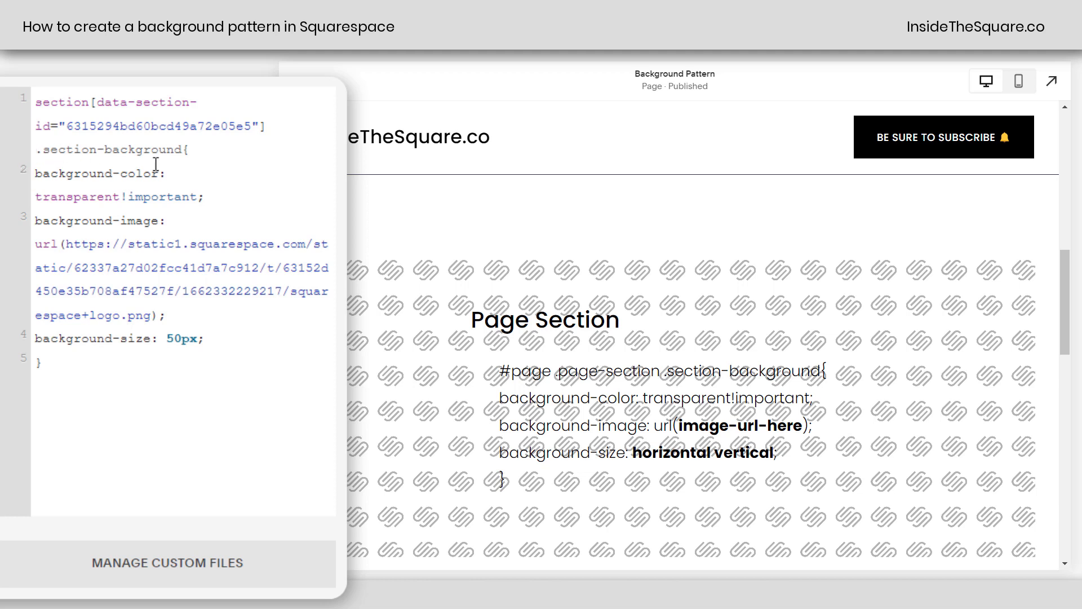
double_click(579, 371)
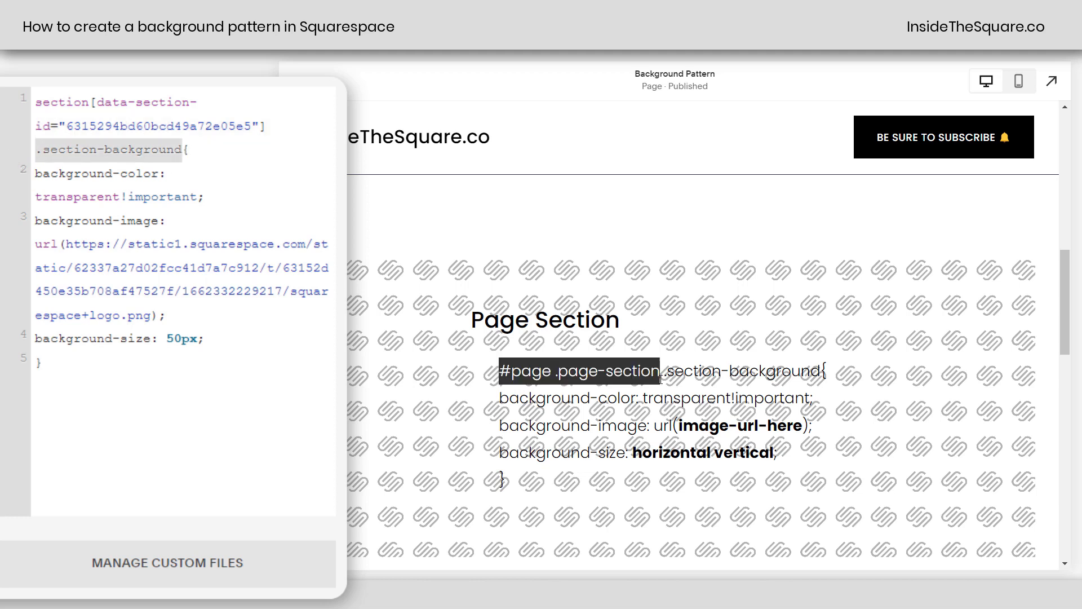
mouse_move(854, 398)
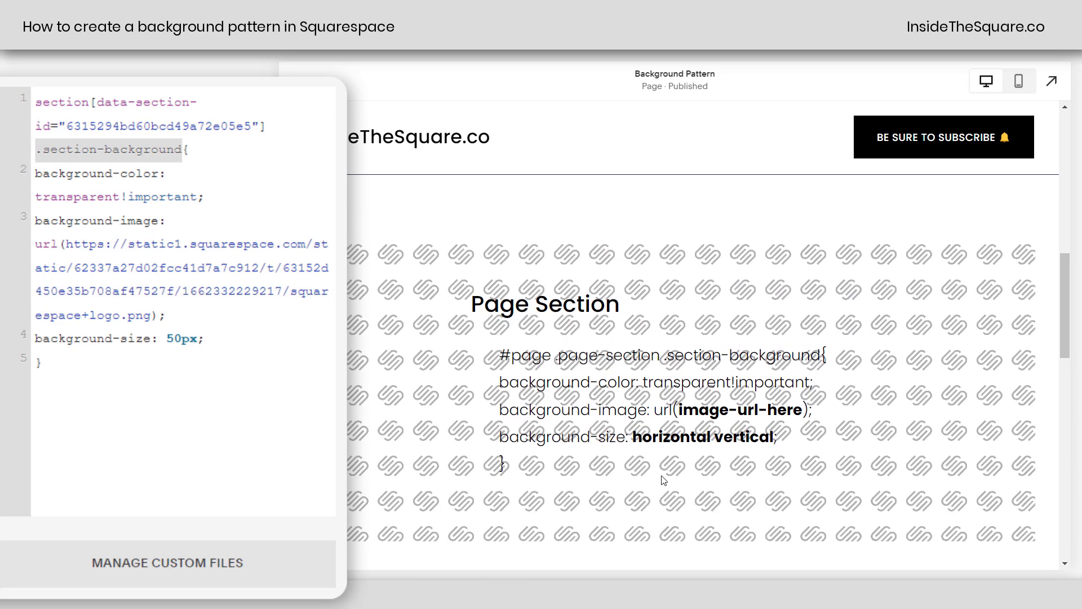
In the whole-page #page rule, swap image-url-here for the uploaded logo URL
scroll("down", 3)
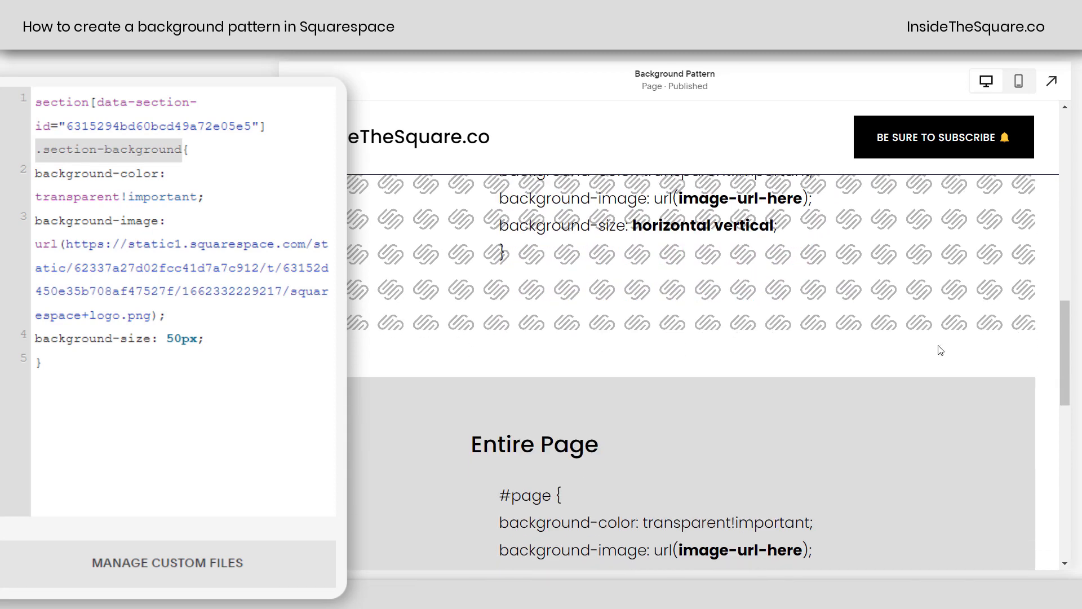
scroll("down", 3)
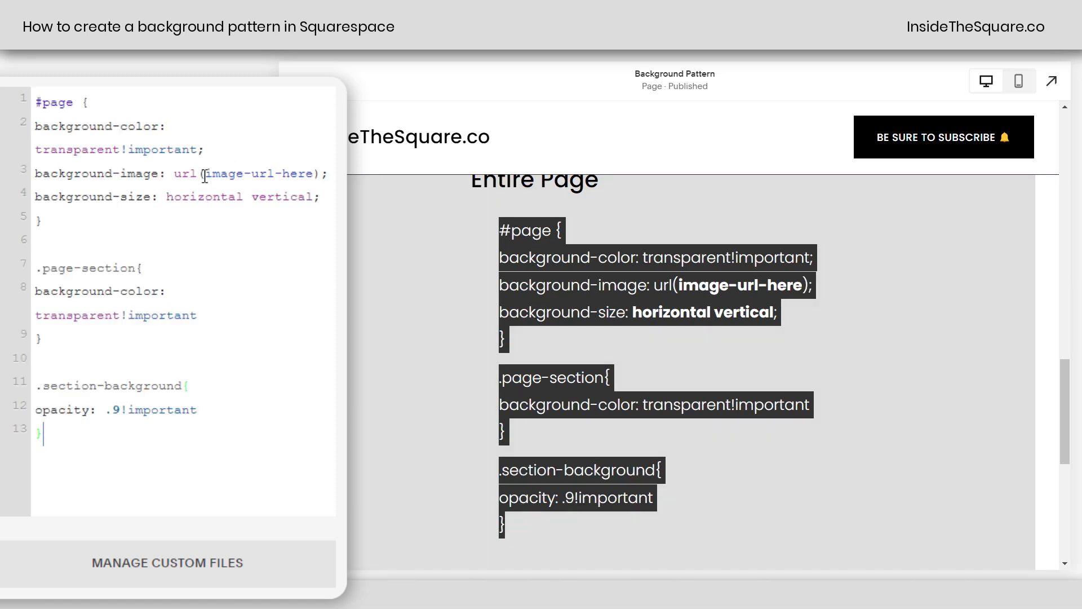
double_click(260, 173)
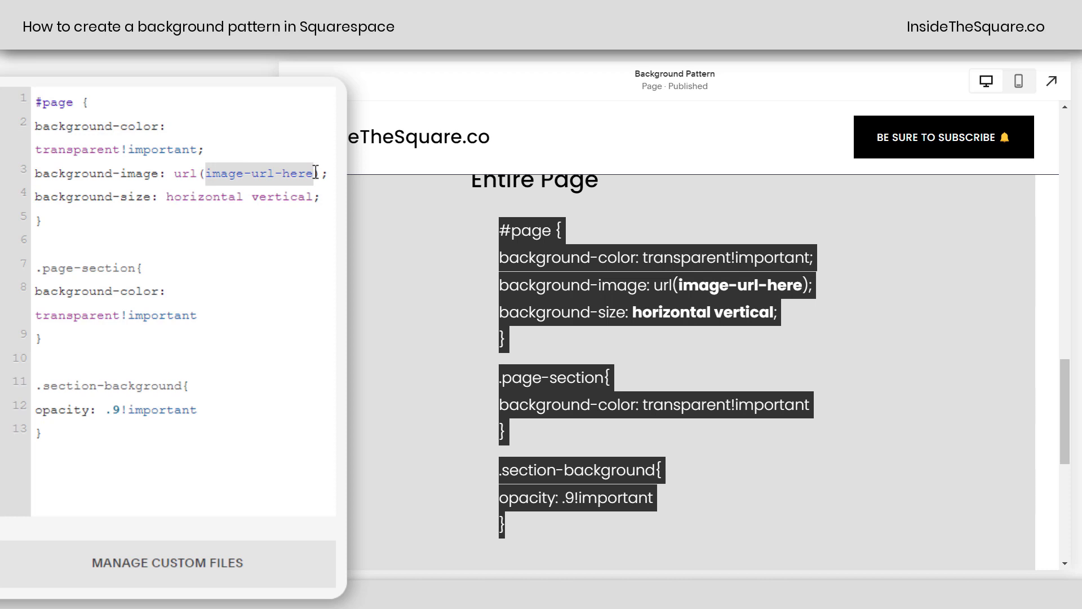
key("Delete")
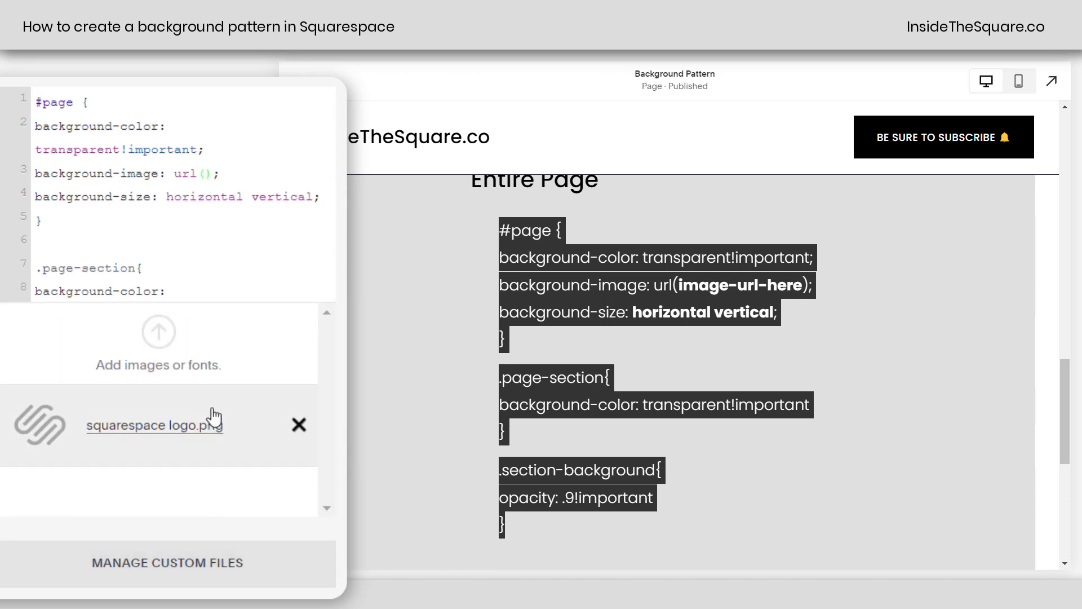
left_click(154, 425)
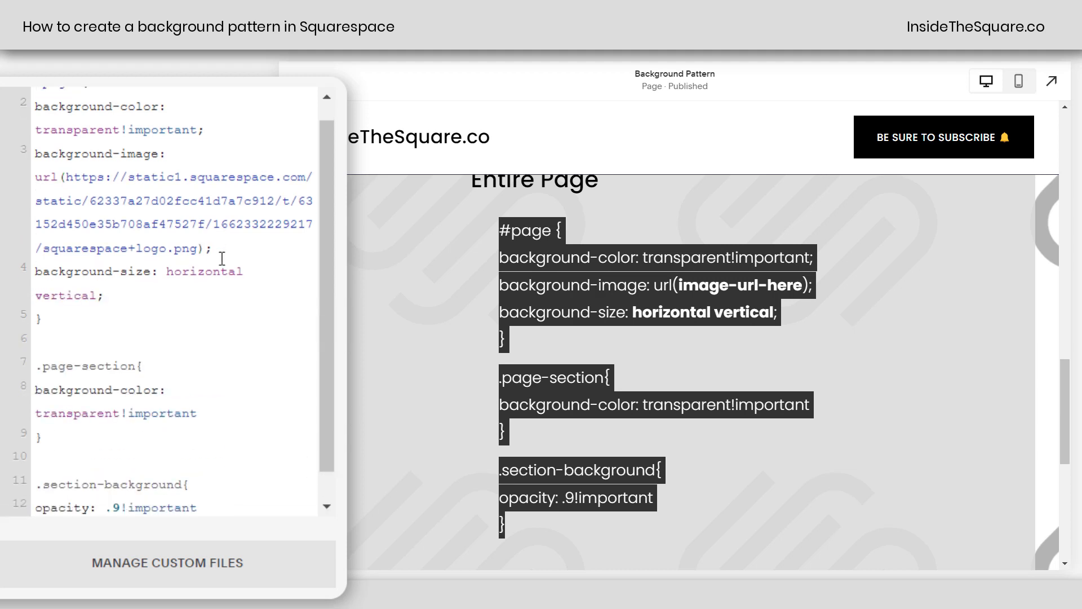
Set the whole-page background-size to 100px
scroll("down", 3)
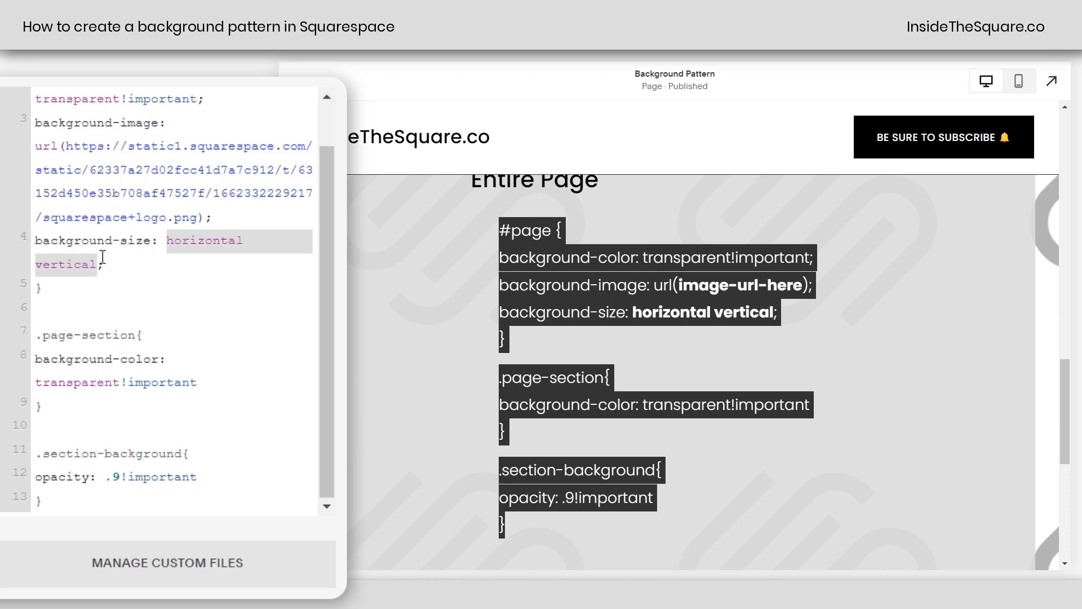
type("10;")
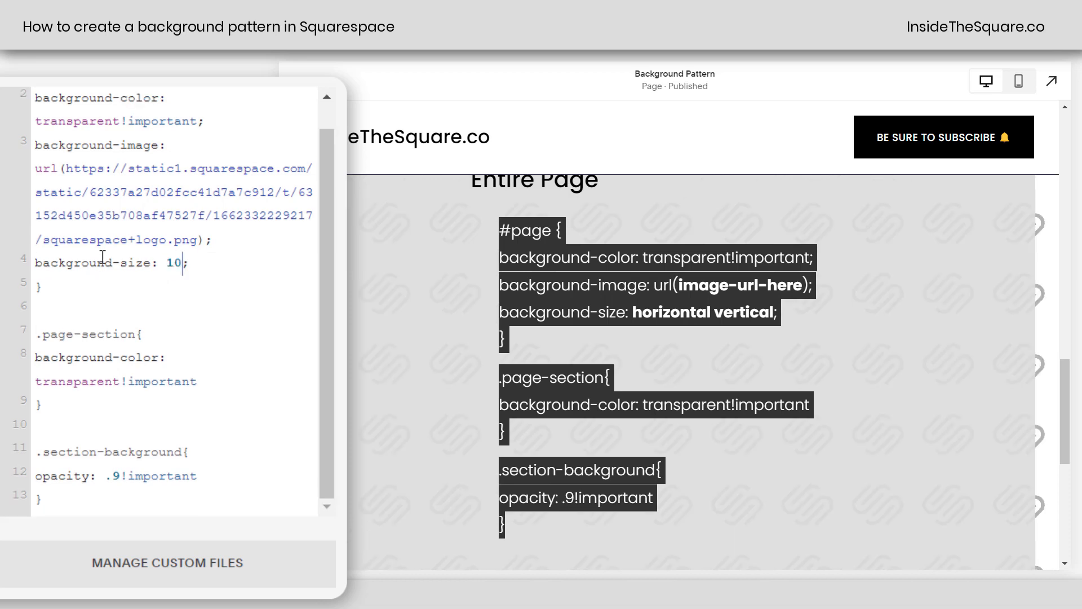
type("0px")
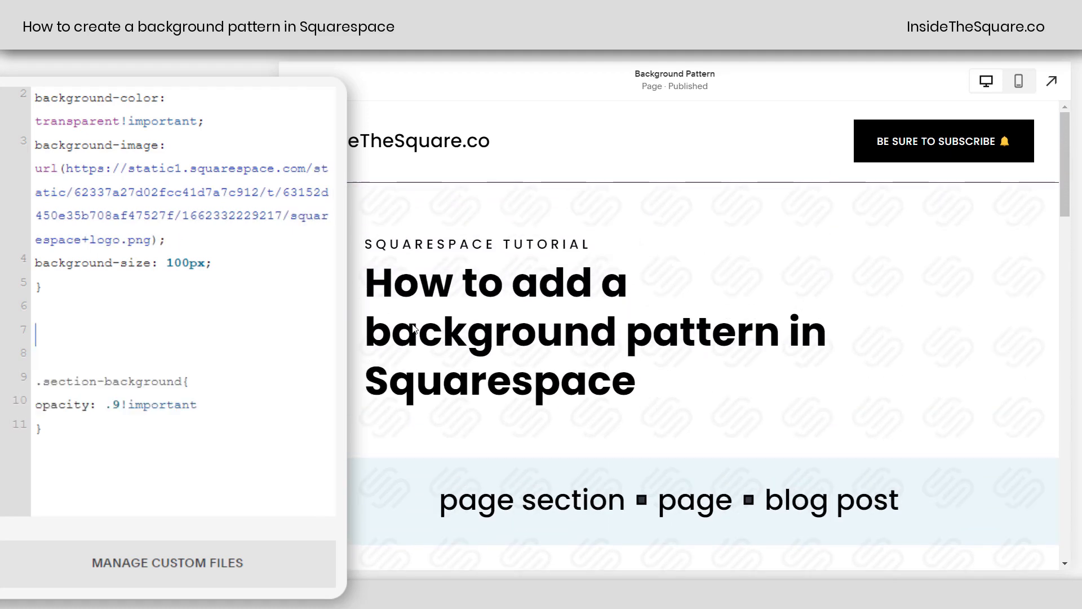
scroll("down", 3)
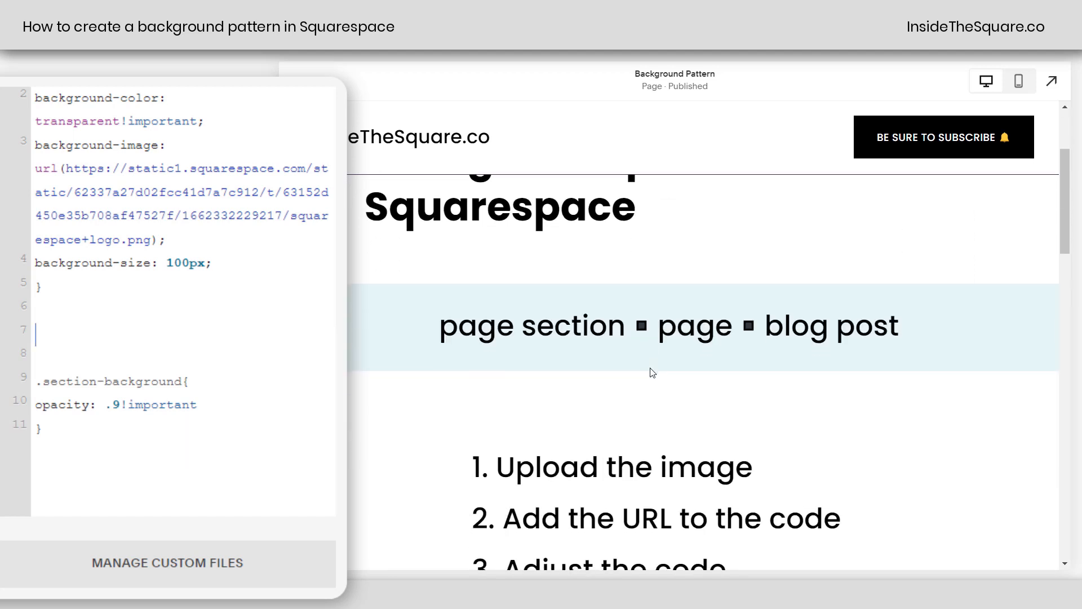
scroll("down", 3)
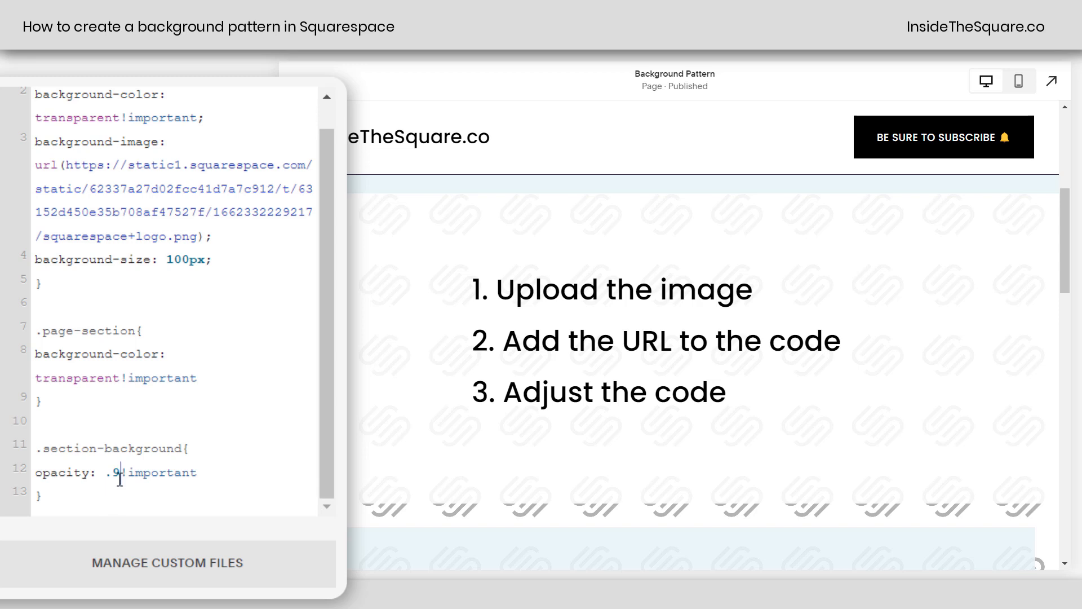
type("25")
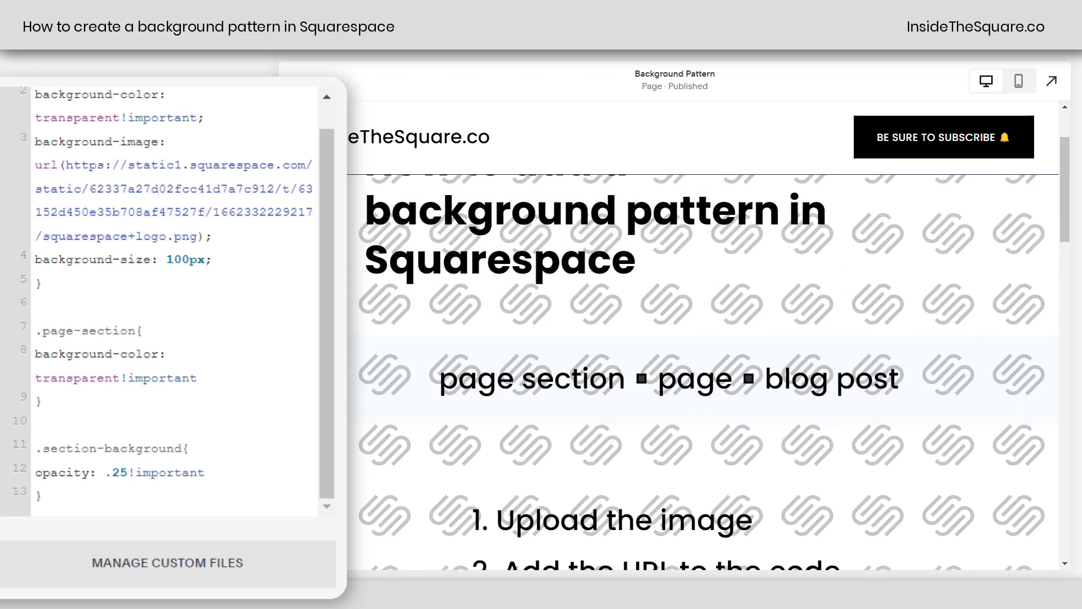
mouse_move(391, 450)
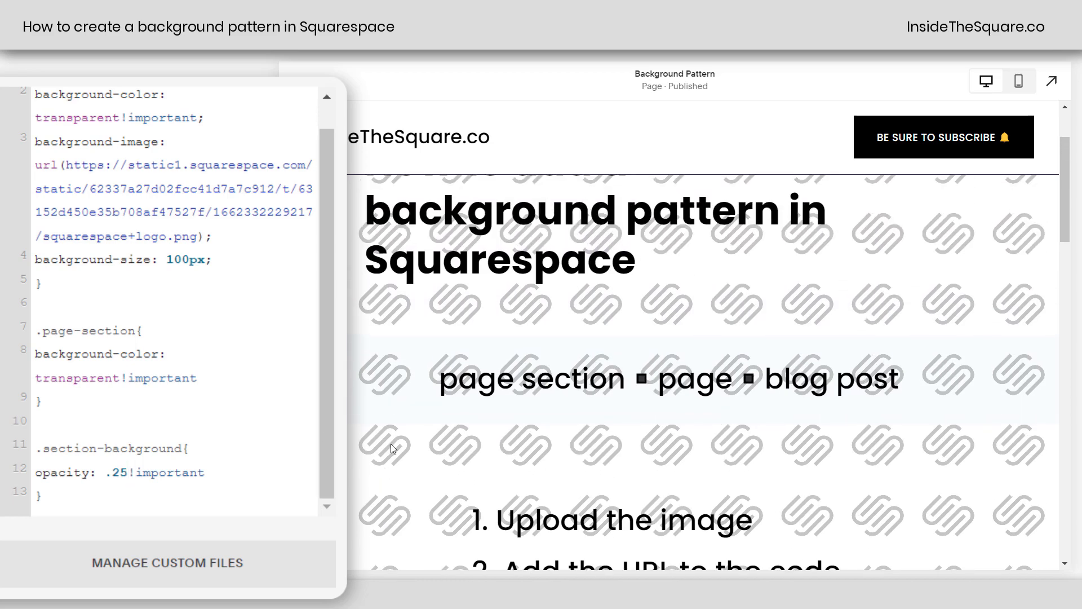
type(".5")
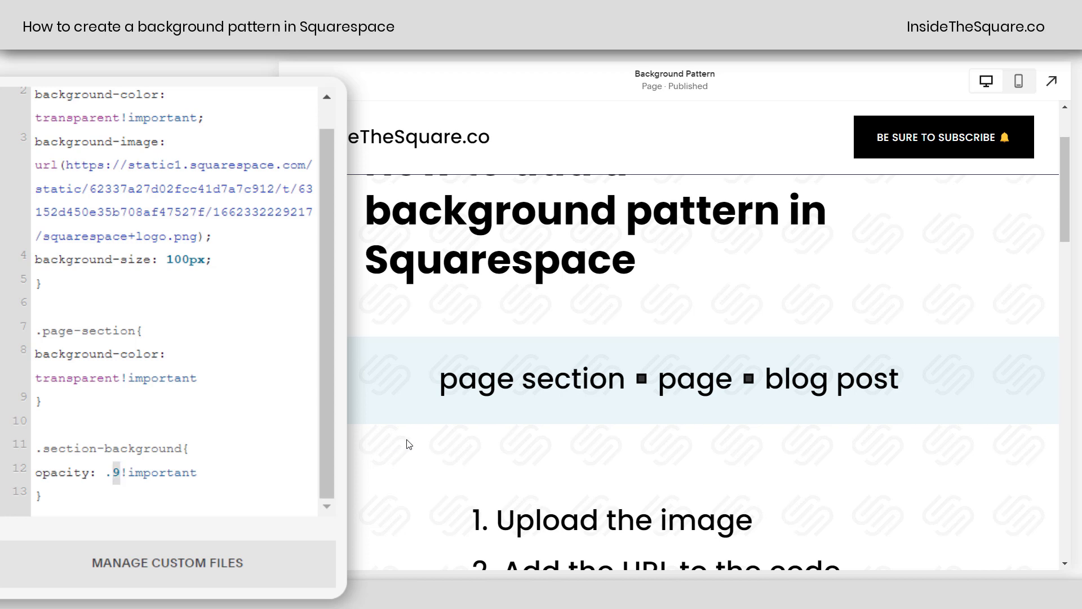
scroll("up", 3)
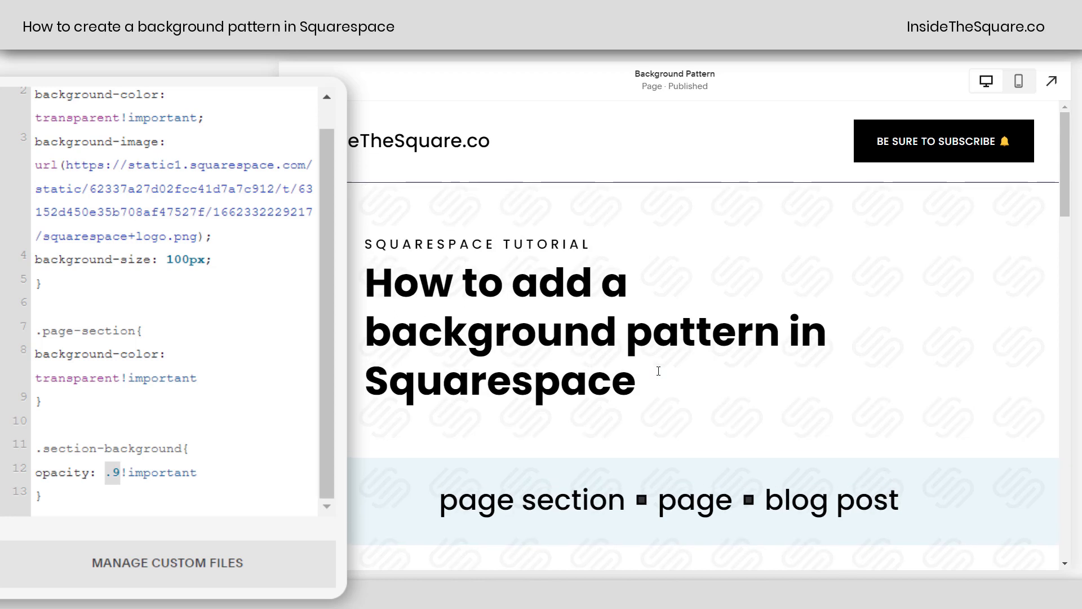
scroll("down", 3)
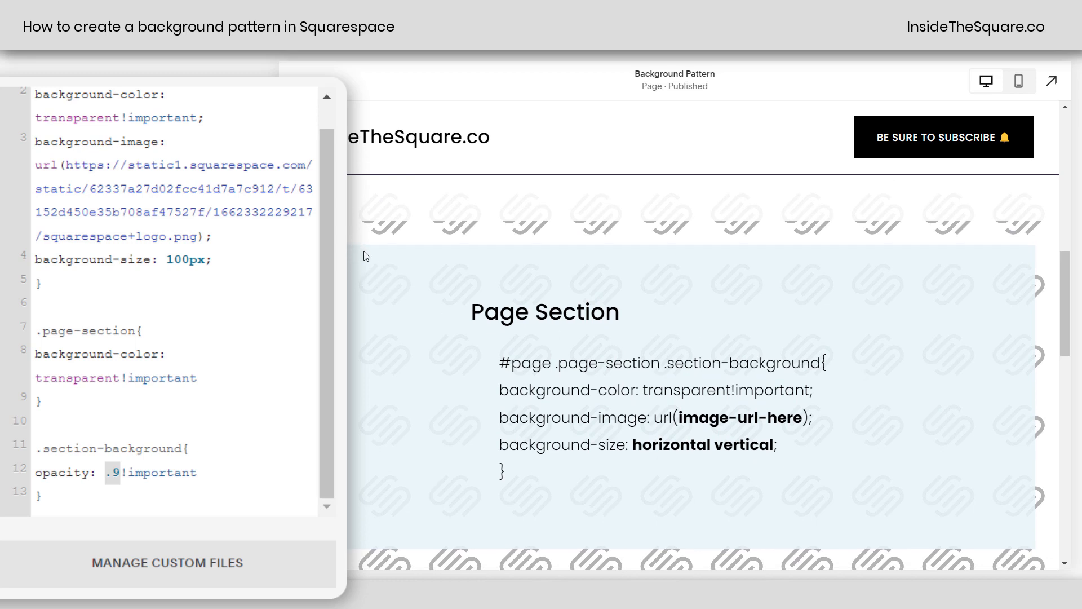
mouse_move(764, 505)
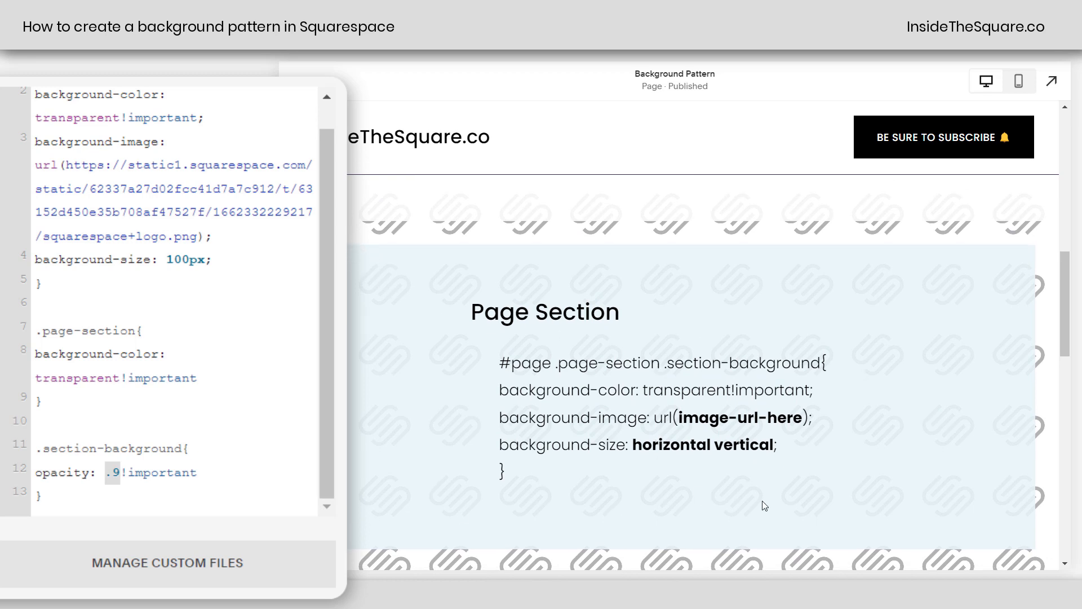
mouse_move(632, 282)
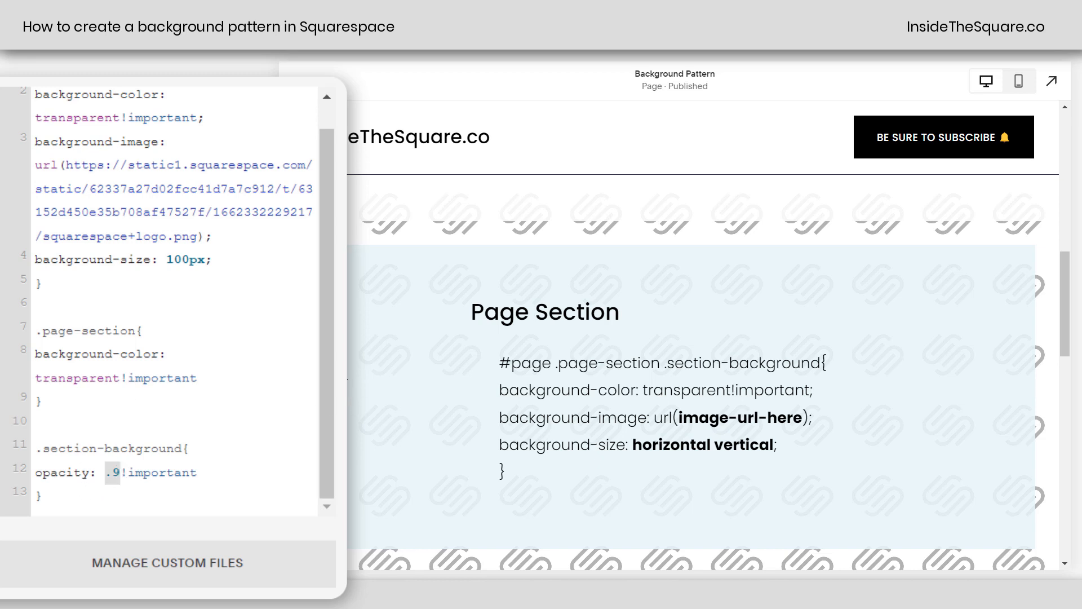
mouse_move(361, 386)
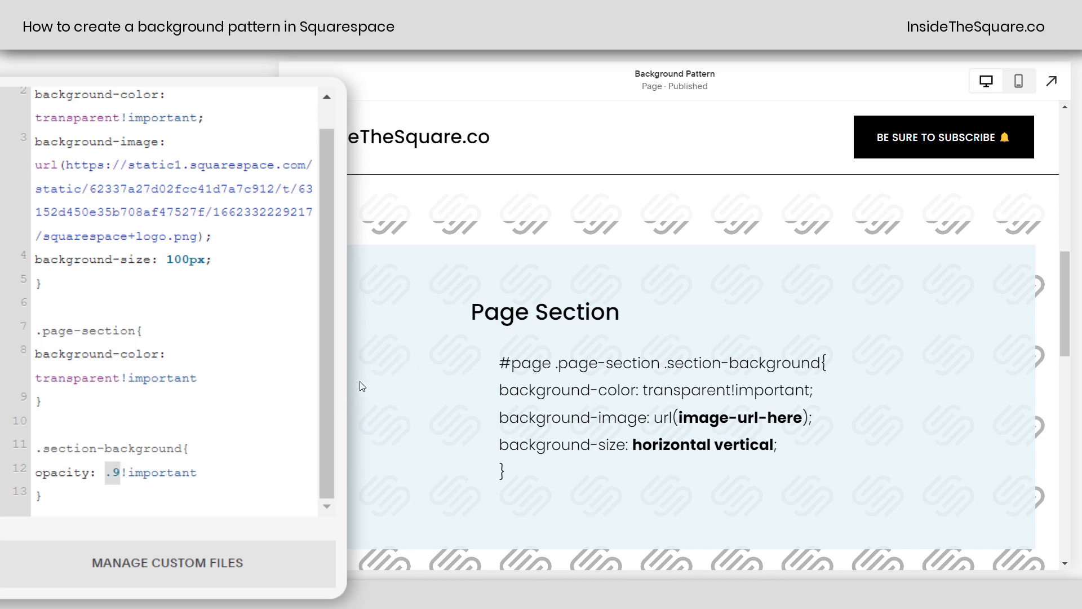
type(".75")
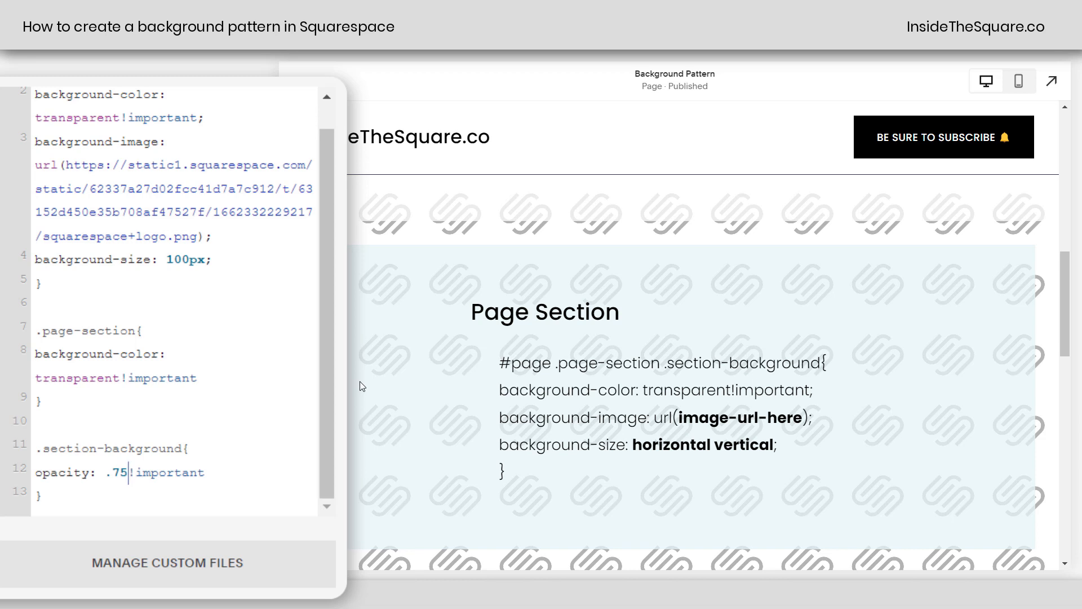
type("5")
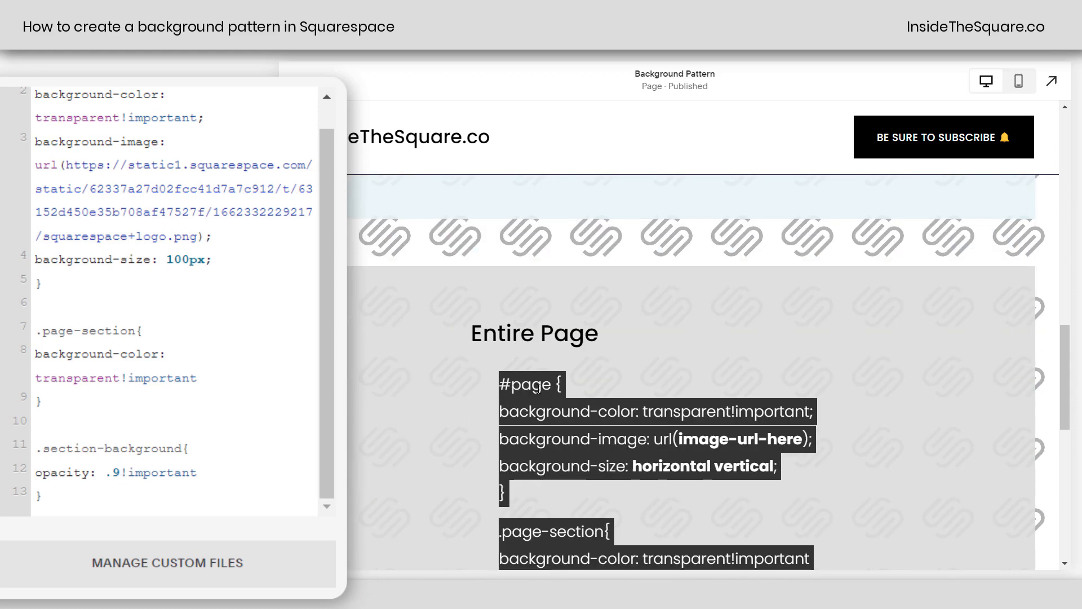
scroll("down", 3)
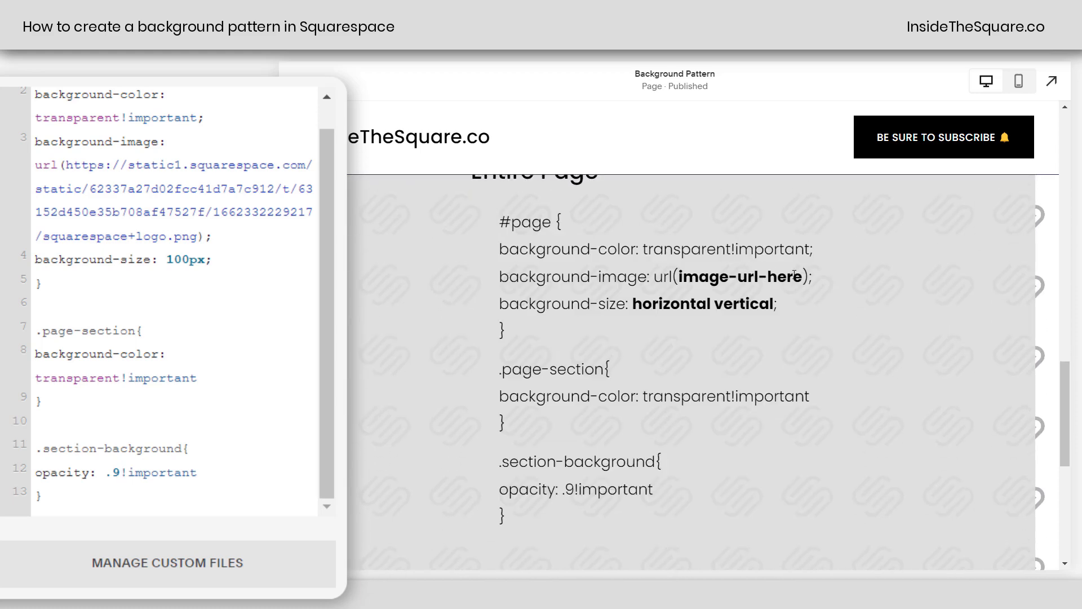
double_click(739, 277)
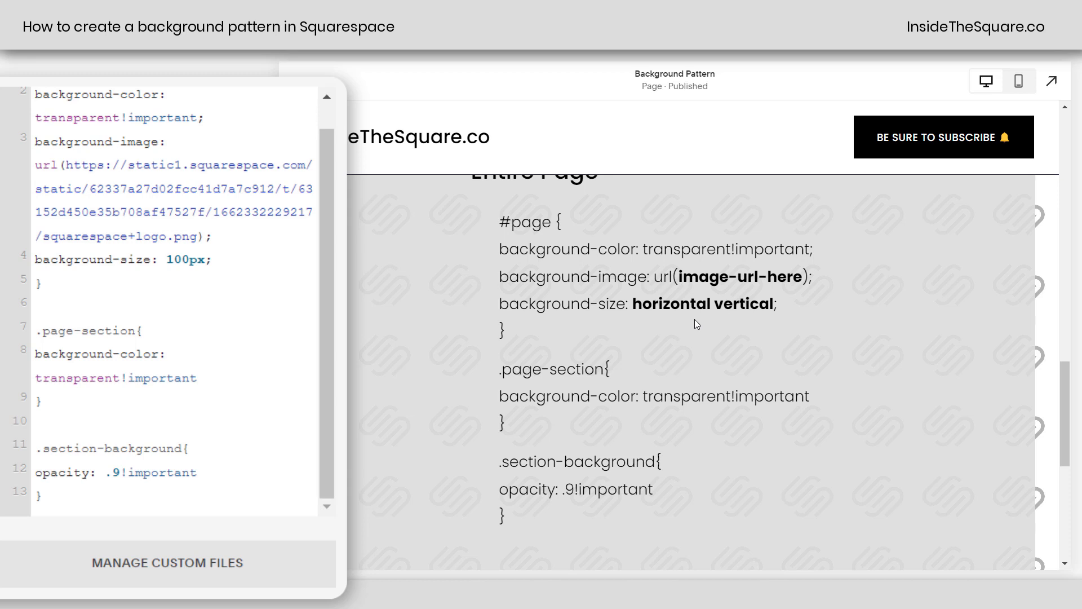
mouse_move(667, 359)
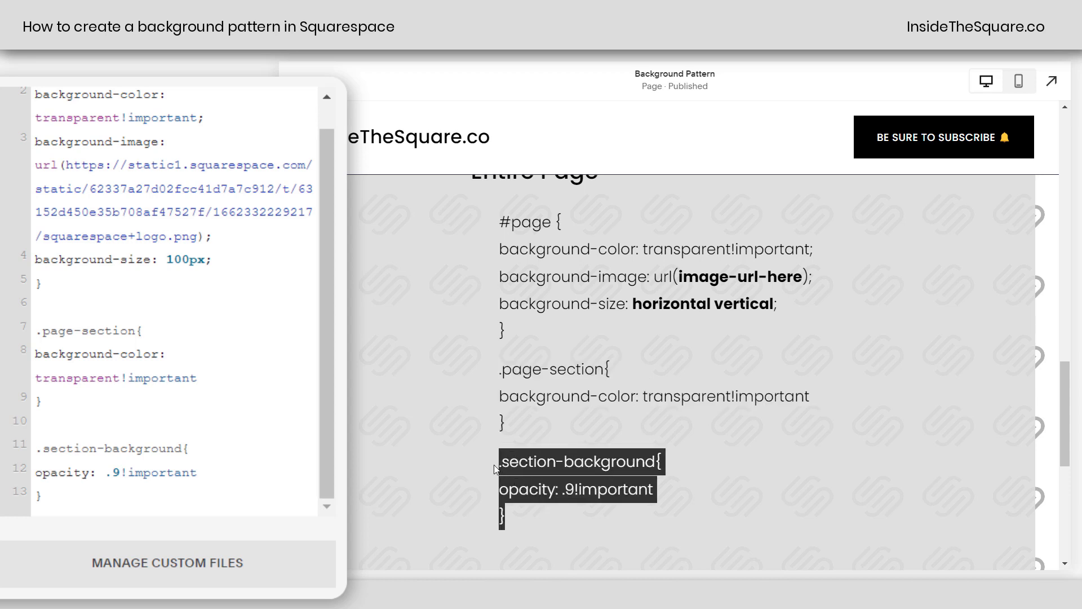
left_click(497, 469)
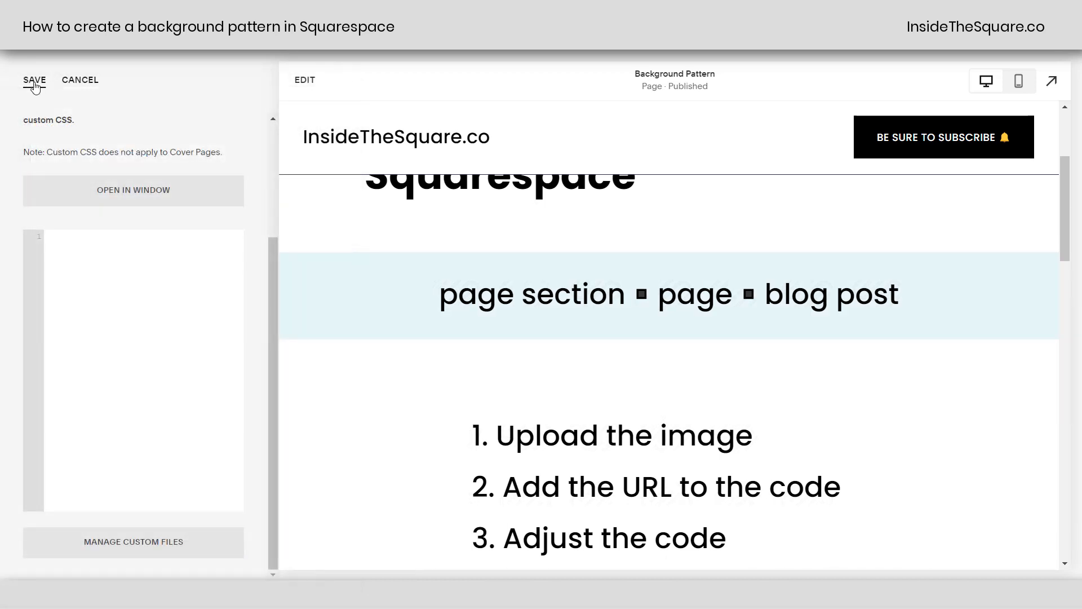
Save the emptied custom CSS and open Blog Post Title One from Pages > Blog 1
left_click(33, 80)
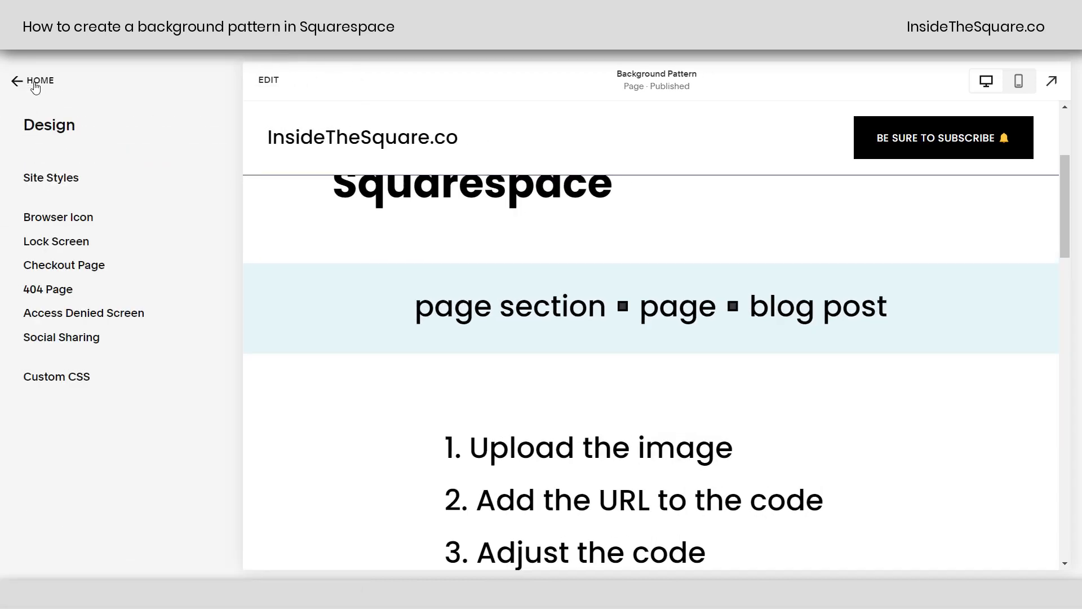
left_click(15, 81)
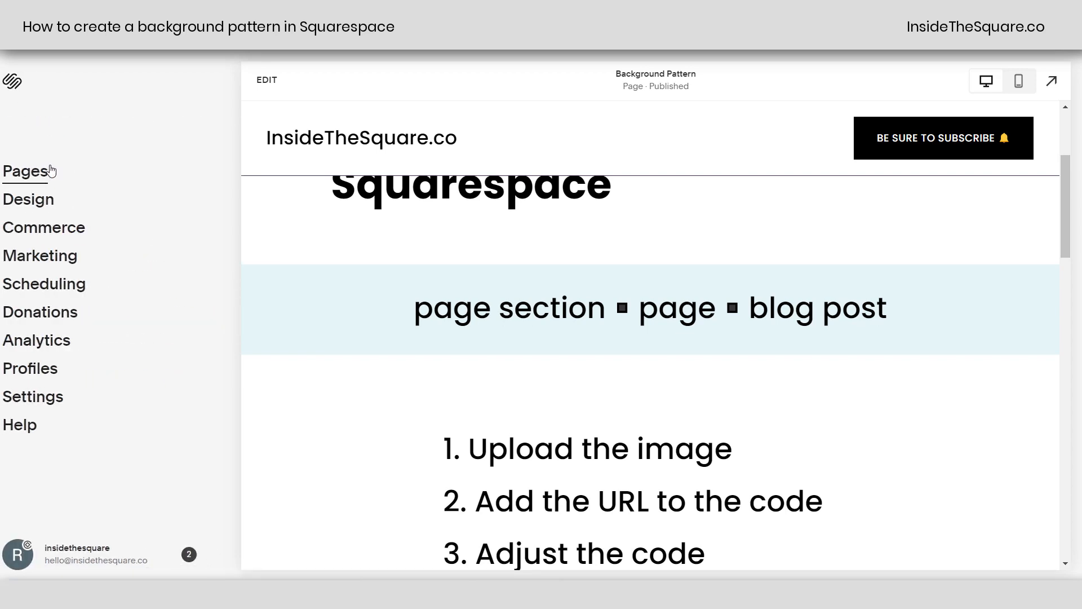
left_click(26, 172)
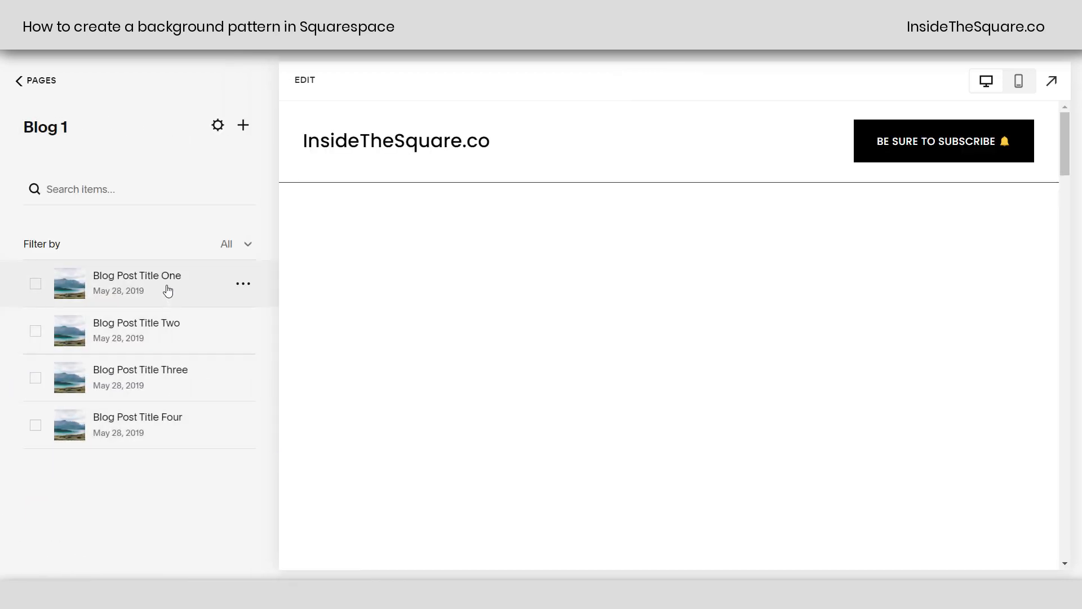
left_click(35, 283)
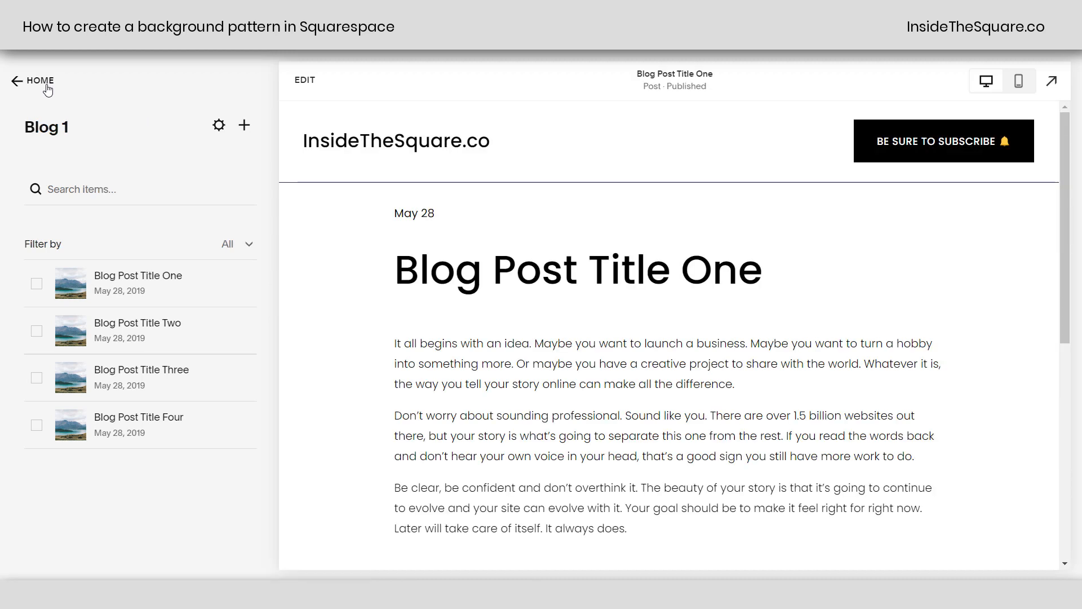
Return Home and go into the Design settings
left_click(33, 81)
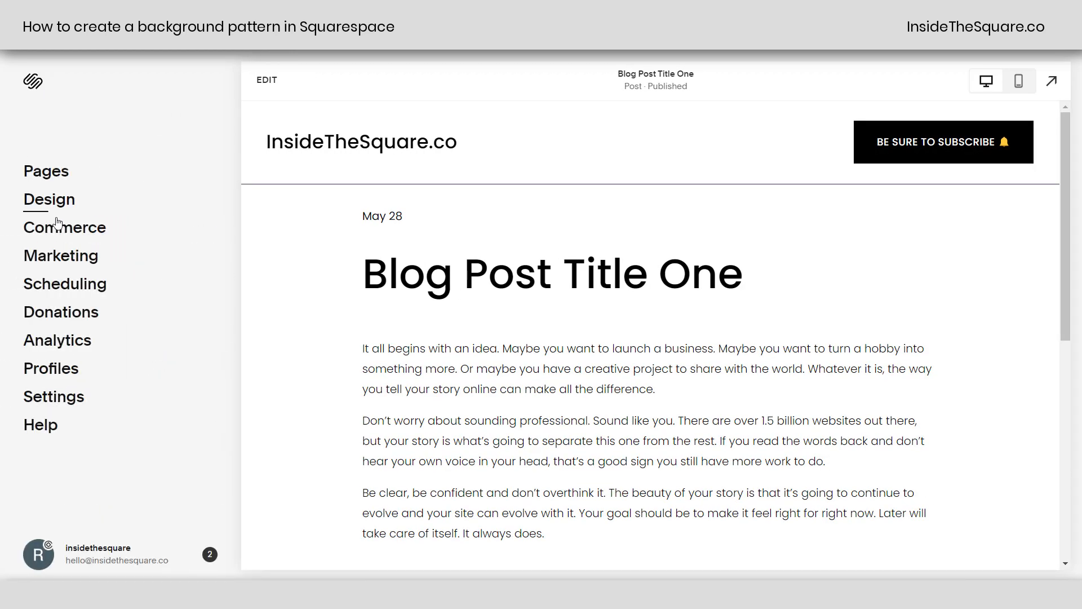
left_click(49, 198)
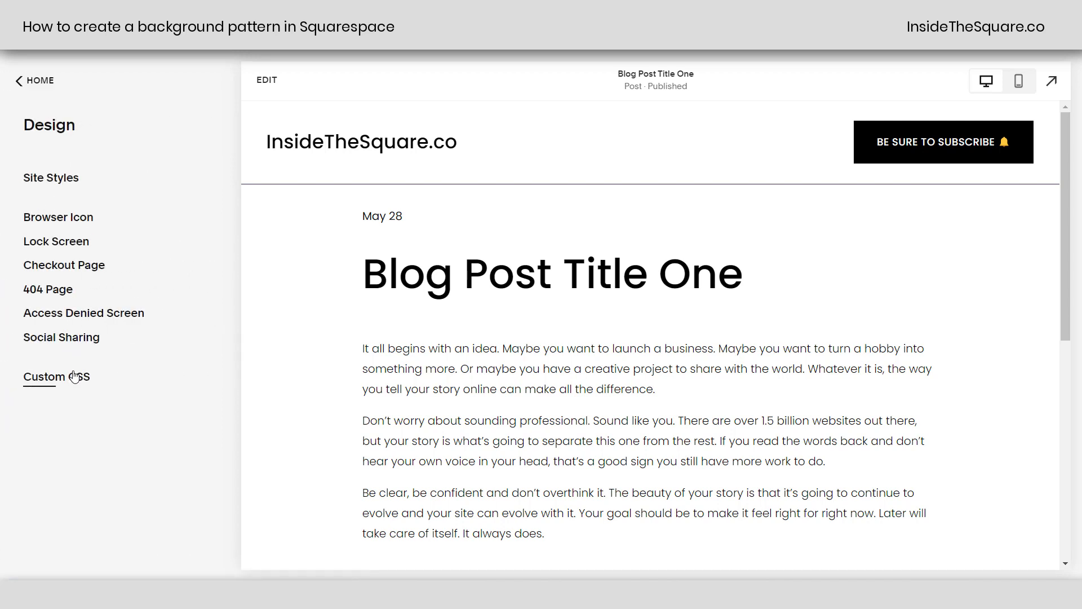
Add the article background rule using the squarespace logo.png URL with background-size 75px
left_click(56, 376)
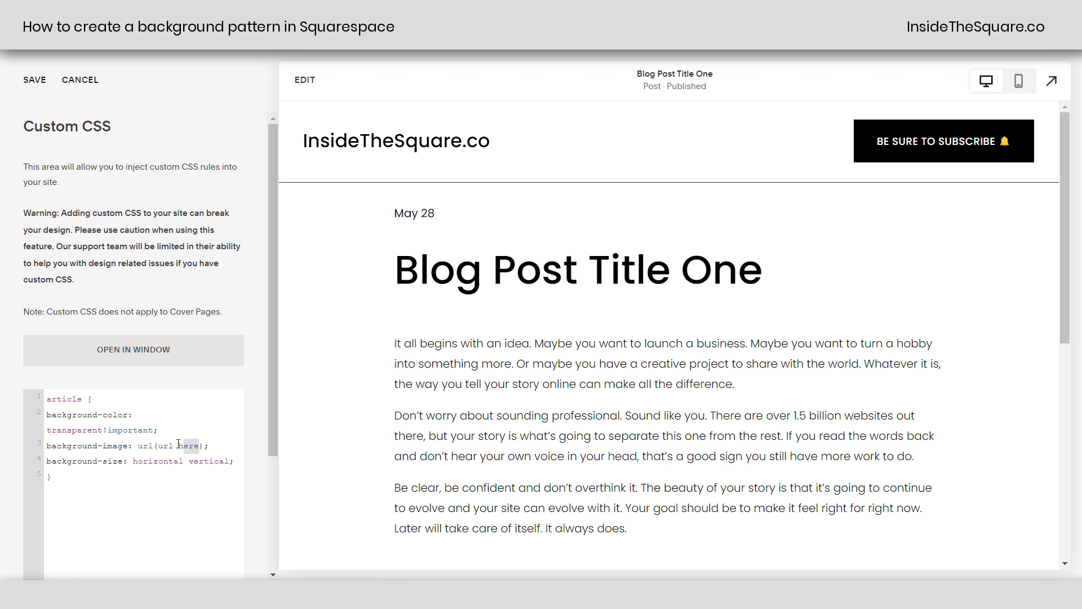
double_click(177, 446)
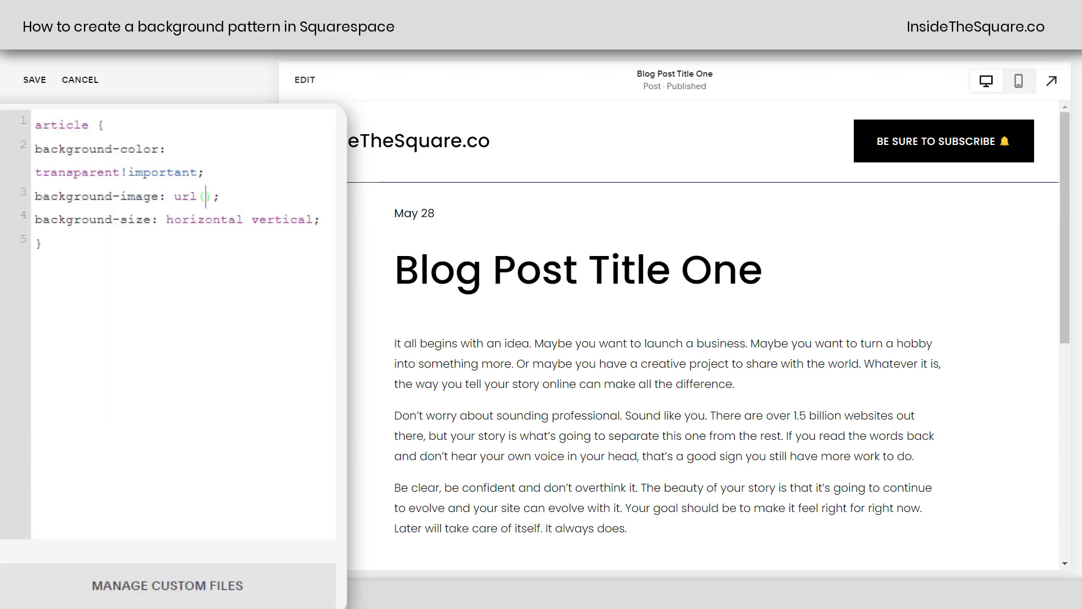
left_click(167, 585)
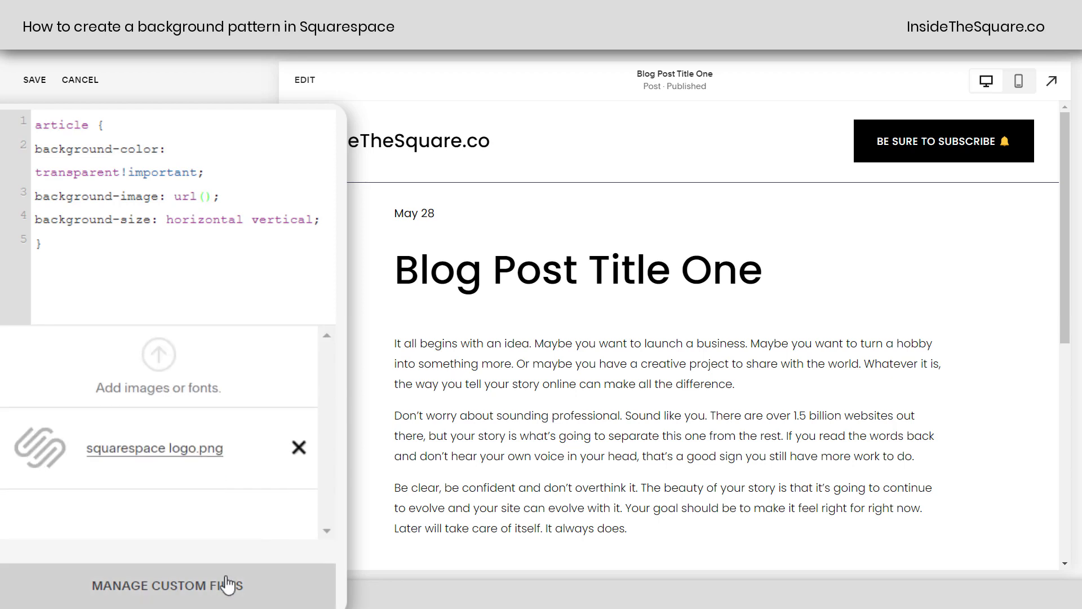
left_click(154, 447)
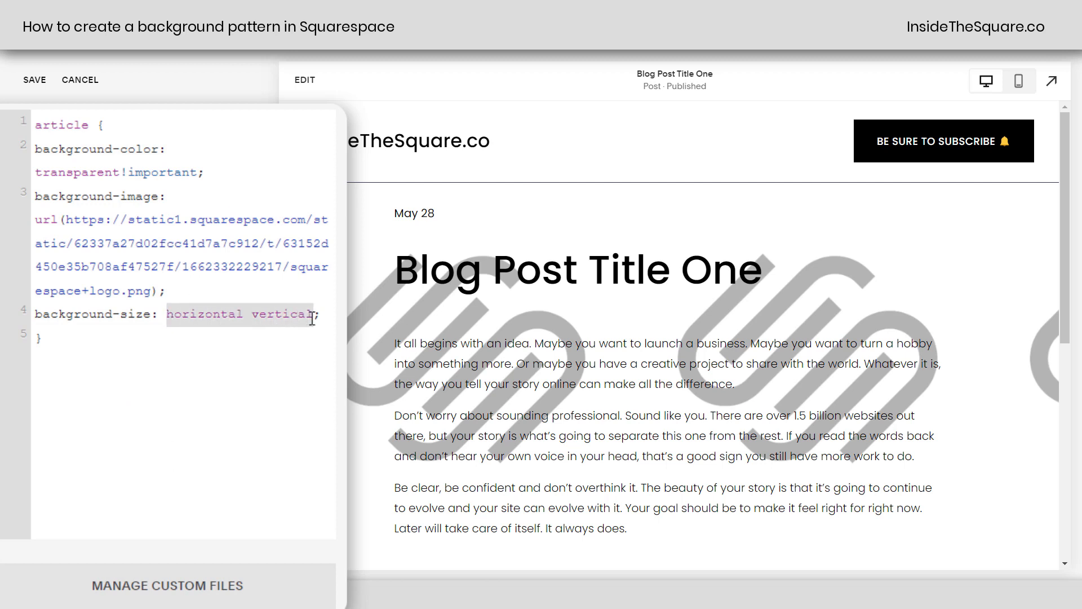
type("75px;")
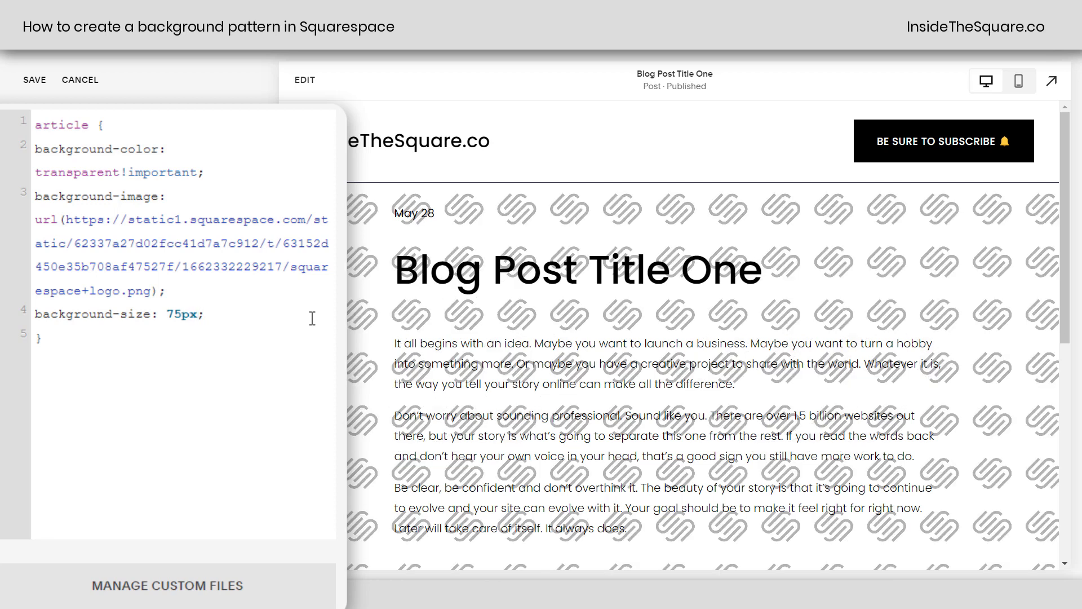
mouse_move(296, 373)
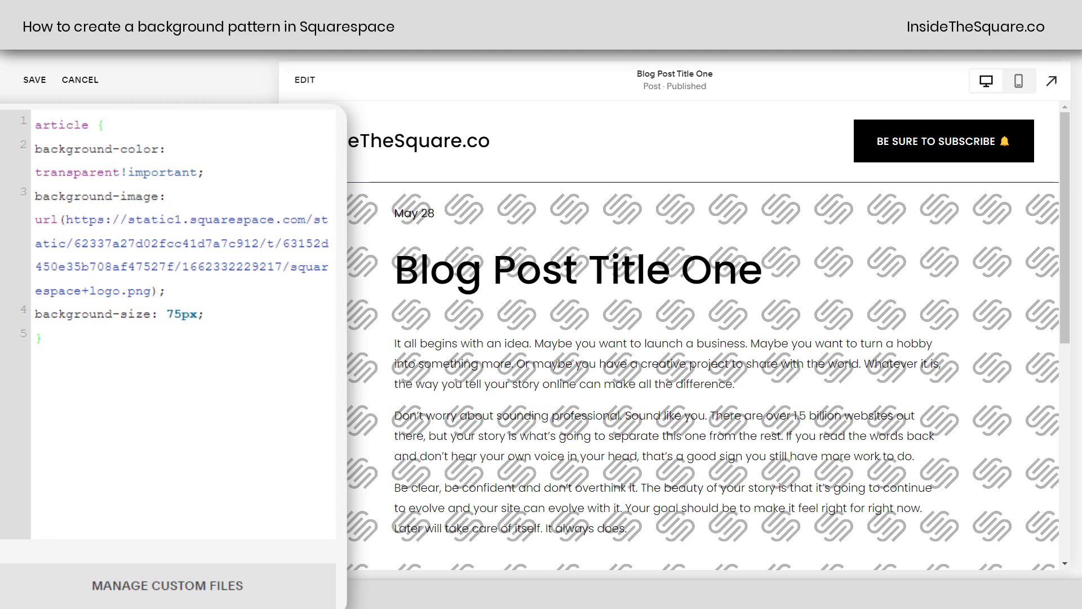
mouse_move(610, 299)
type(".blog-item-inner-wrapper {background:rgba(255,255,255,.85); padding:1rem}")
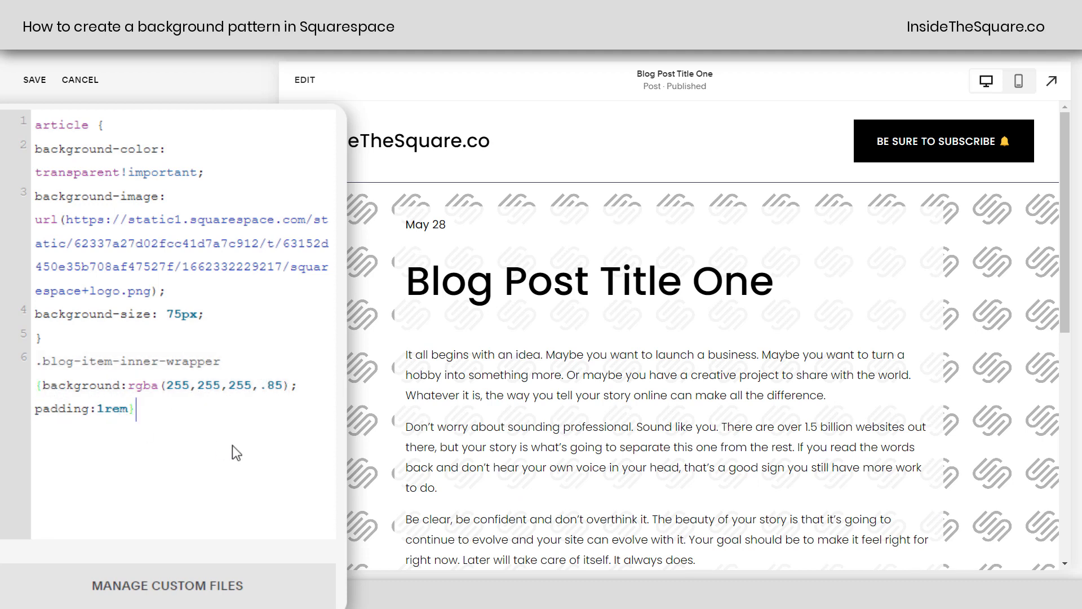
mouse_move(630, 410)
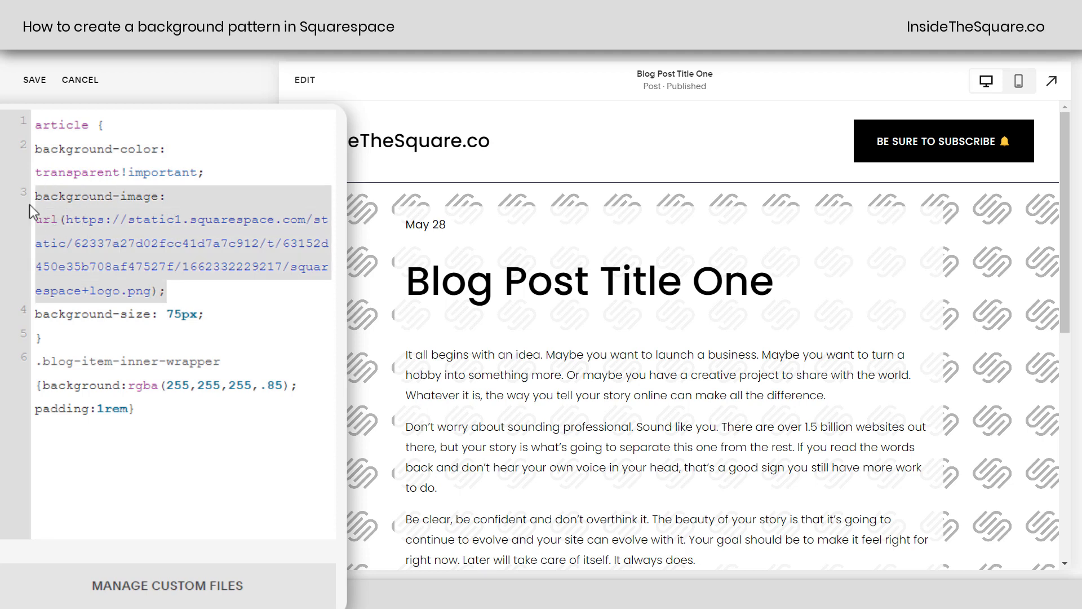
Add .blog-item-inner-wrapper {background:rgba(255,255,255,.85); padding:1rem} and review the post preview
left_click(198, 316)
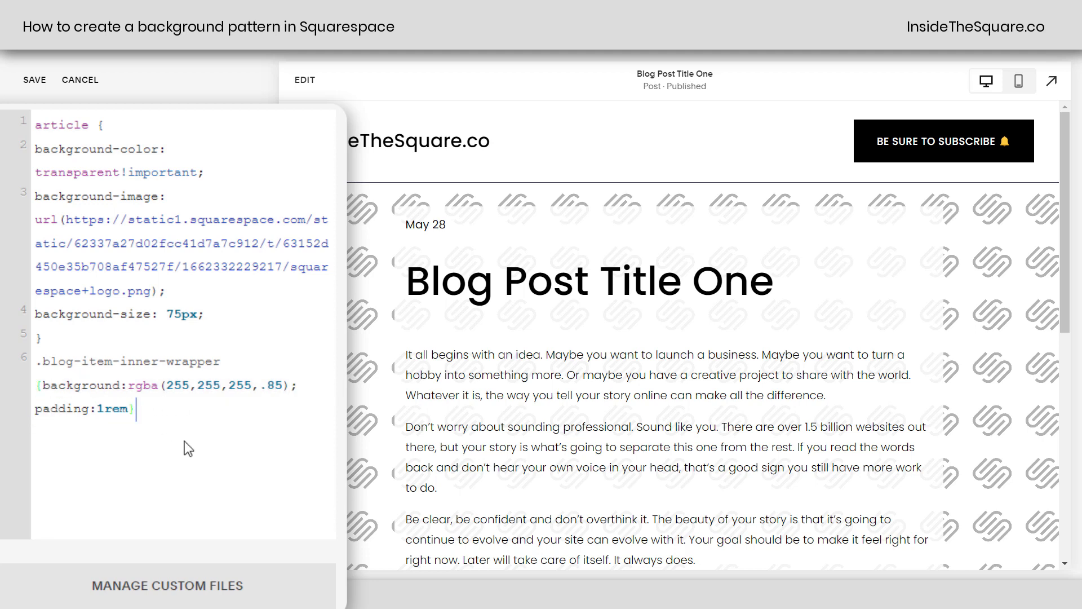
mouse_move(884, 379)
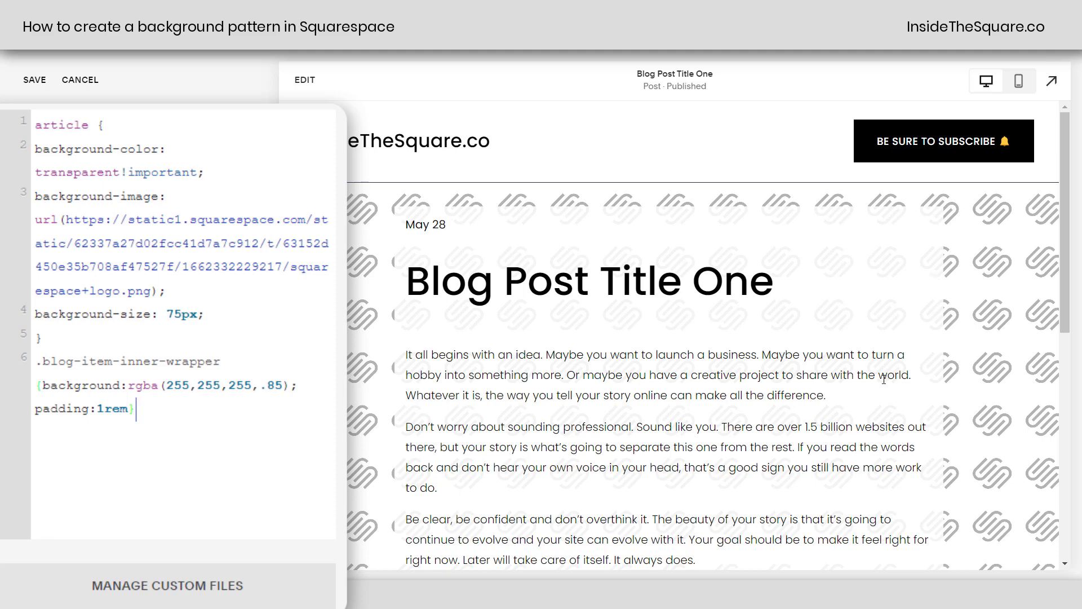
scroll("up", 3)
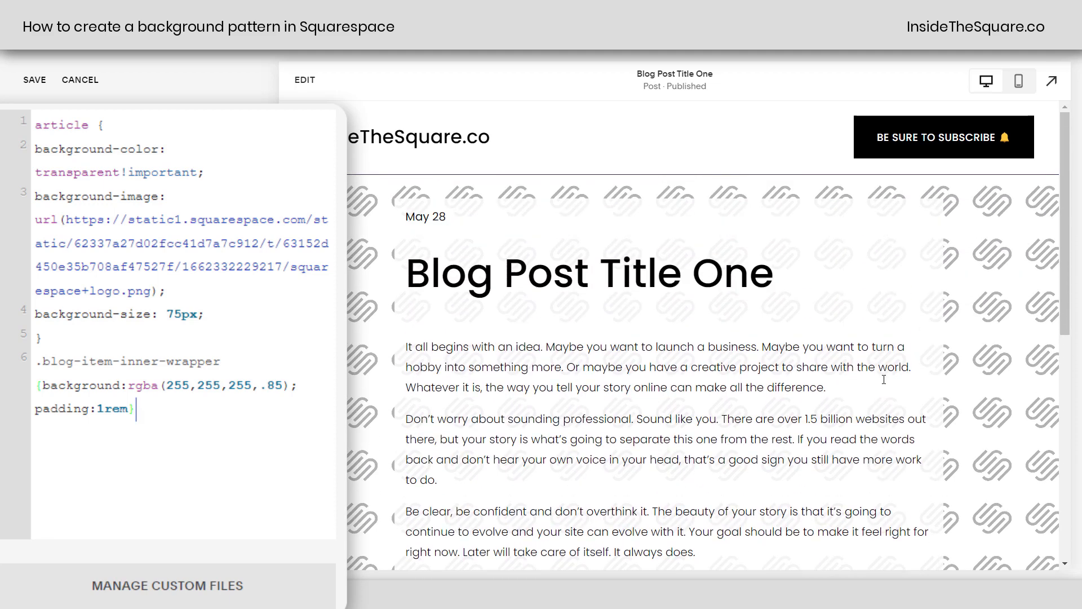